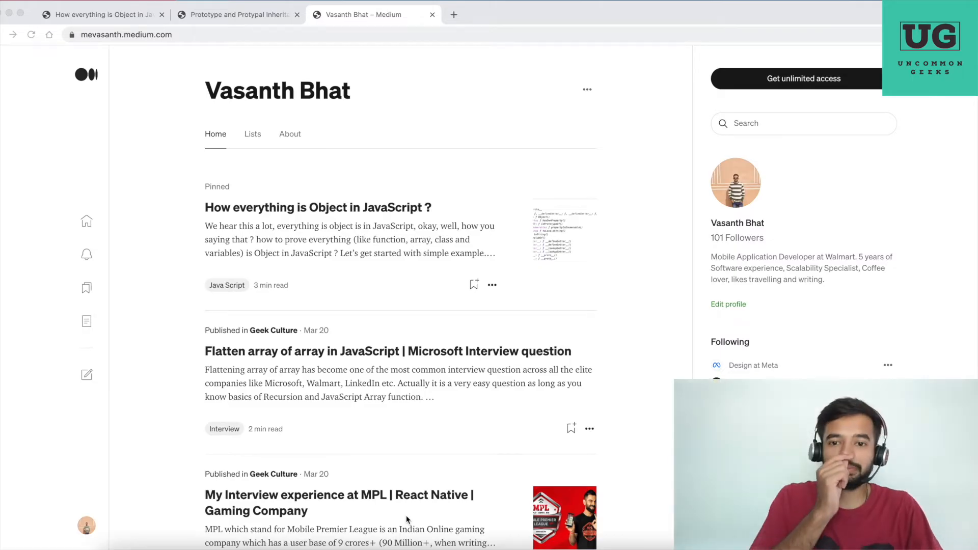
mouse_move(144, 61)
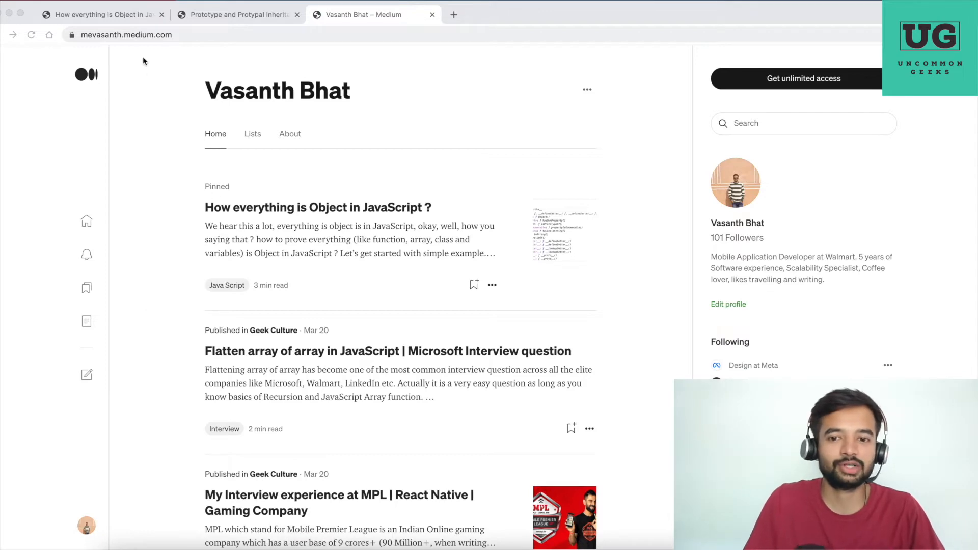
Scroll down and back up through the author's Medium profile page
scroll(down, 3)
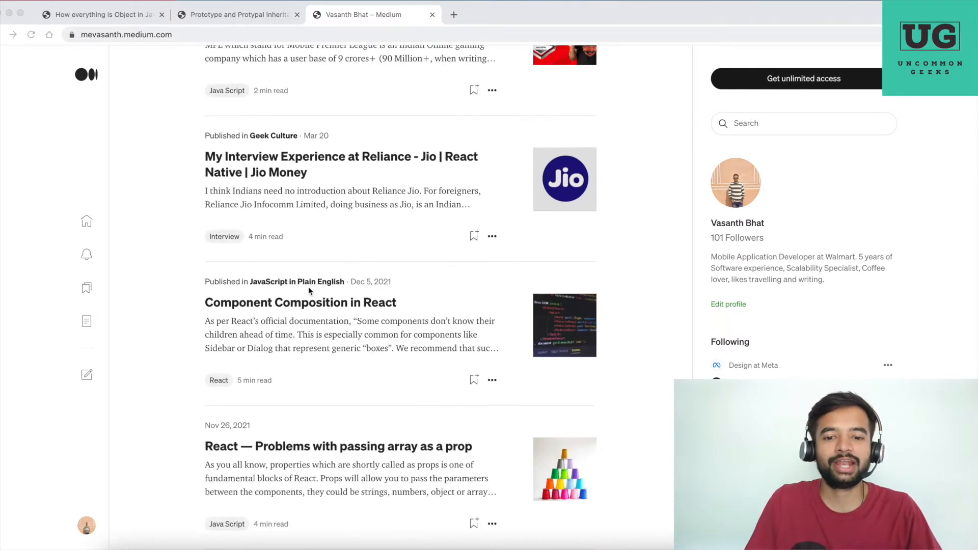
scroll(down, 3)
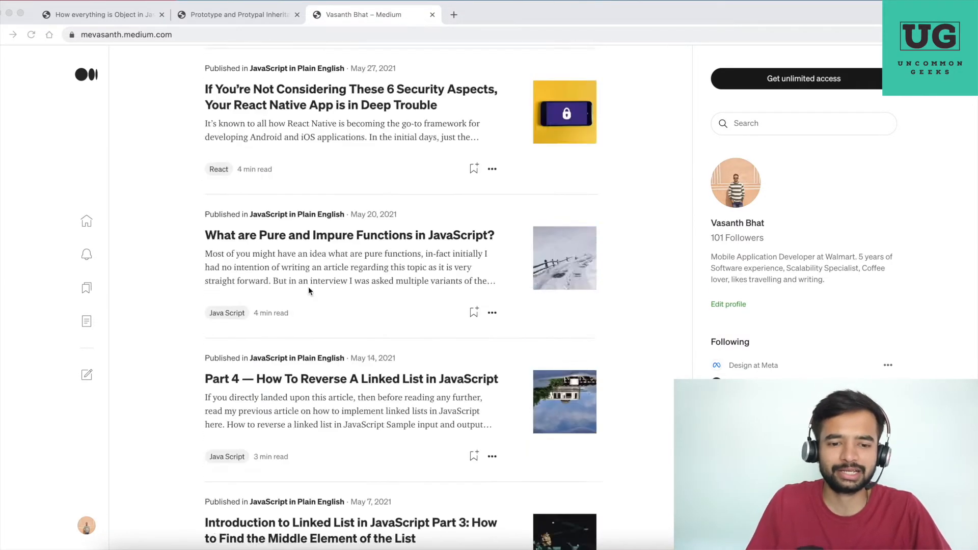
scroll(up, 3)
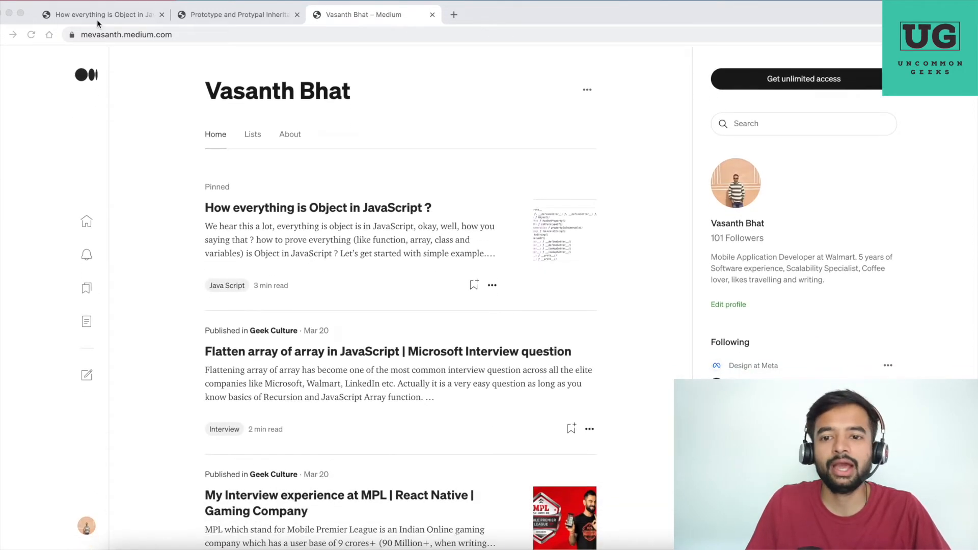
Switch between the everything-is-an-Object and prototype inheritance article tabs, ending on prototype inheritance
click(317, 207)
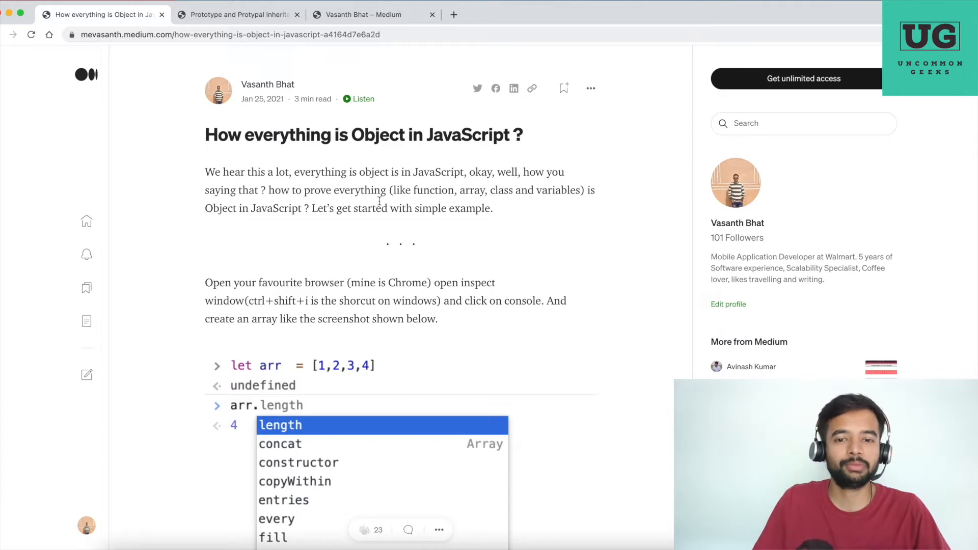
click(237, 14)
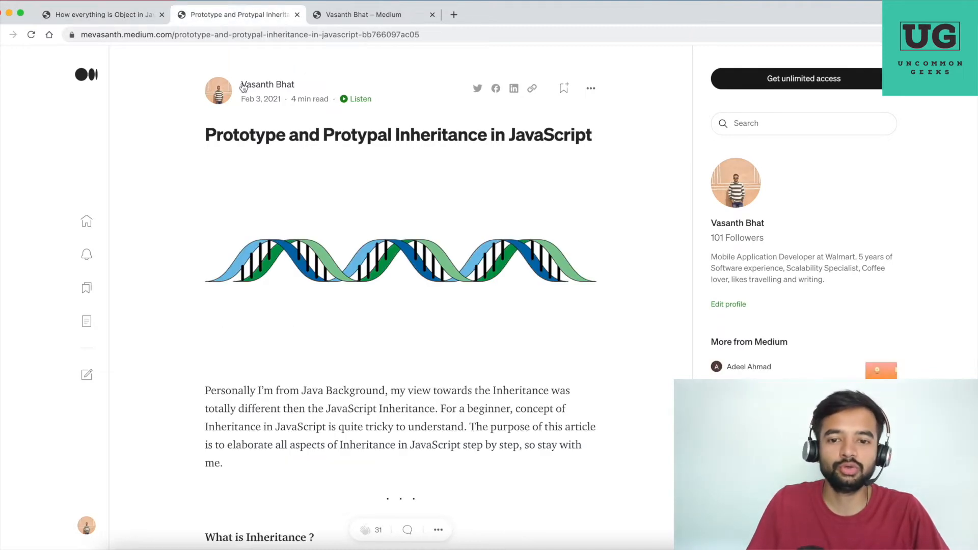
click(100, 14)
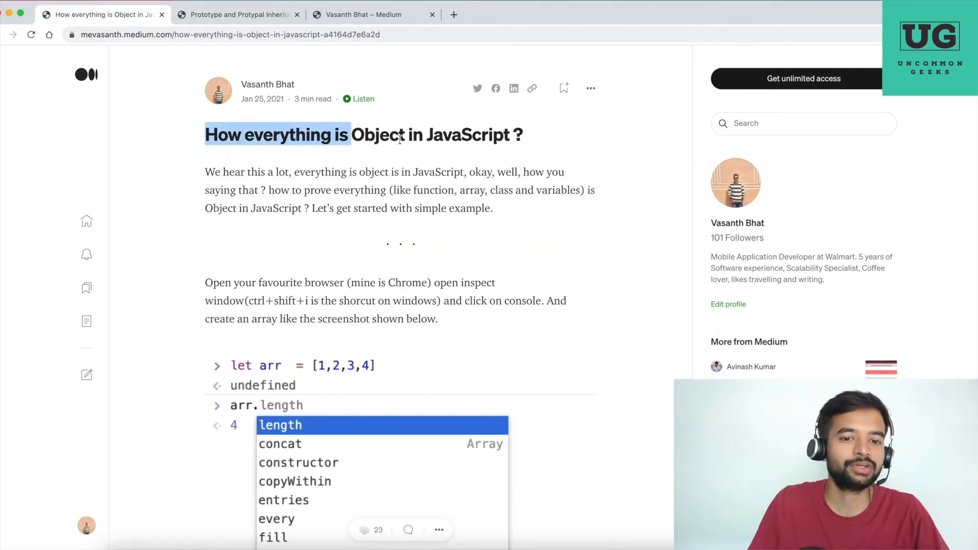
click(236, 14)
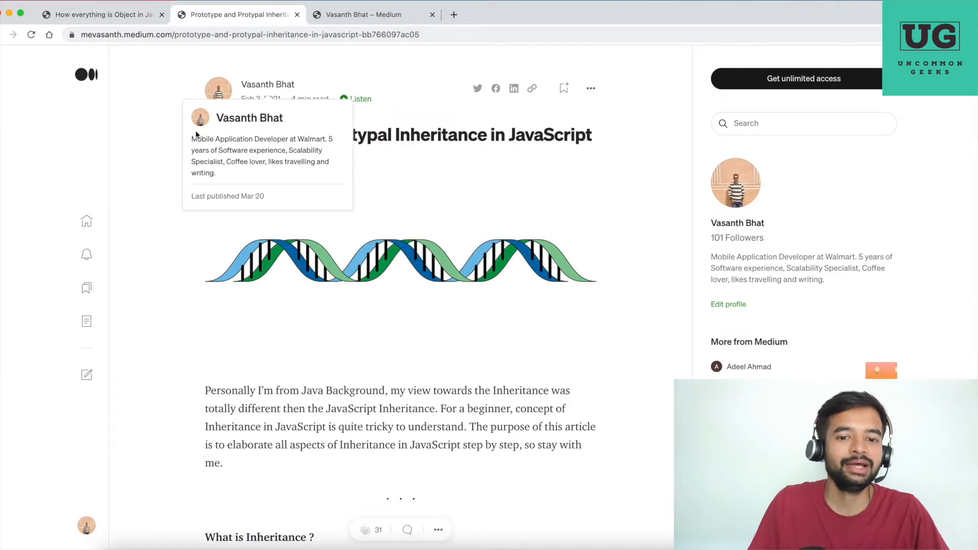
mouse_move(621, 138)
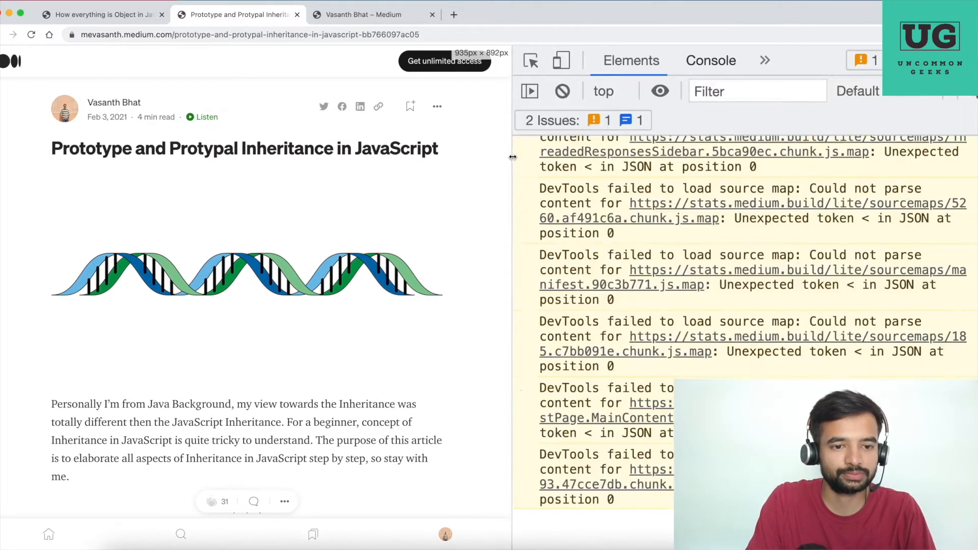
Declare let arr = [1,2,3,4] in the DevTools console
text(let)
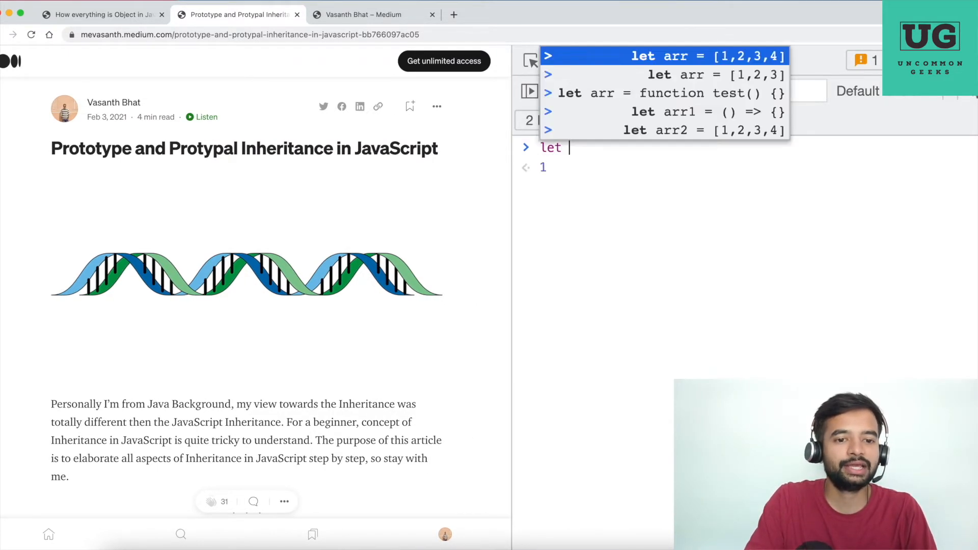
text(arr =)
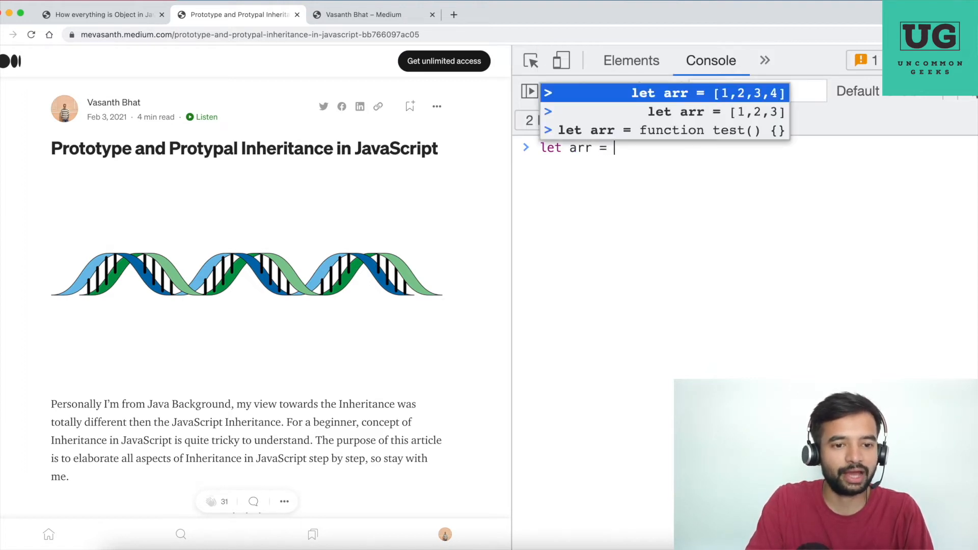
text([1,2,3,4)
text(arr.)
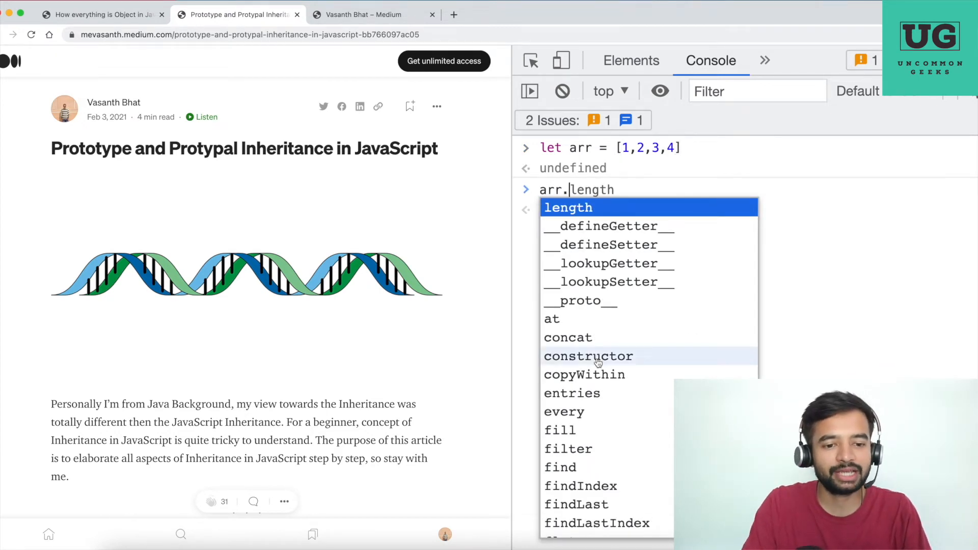
Browse the autocomplete member list offered for arr
scroll(down, 3)
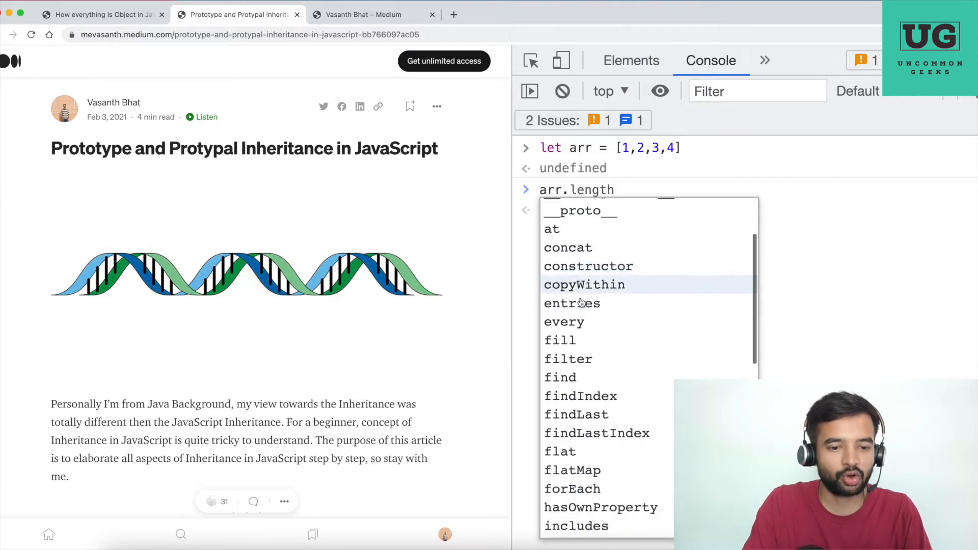
scroll(down, 3)
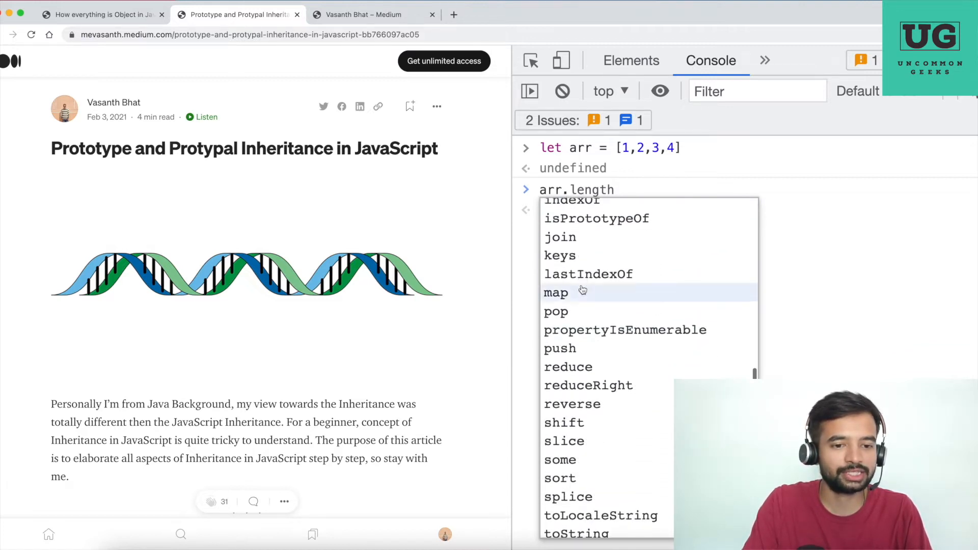
scroll(down, 3)
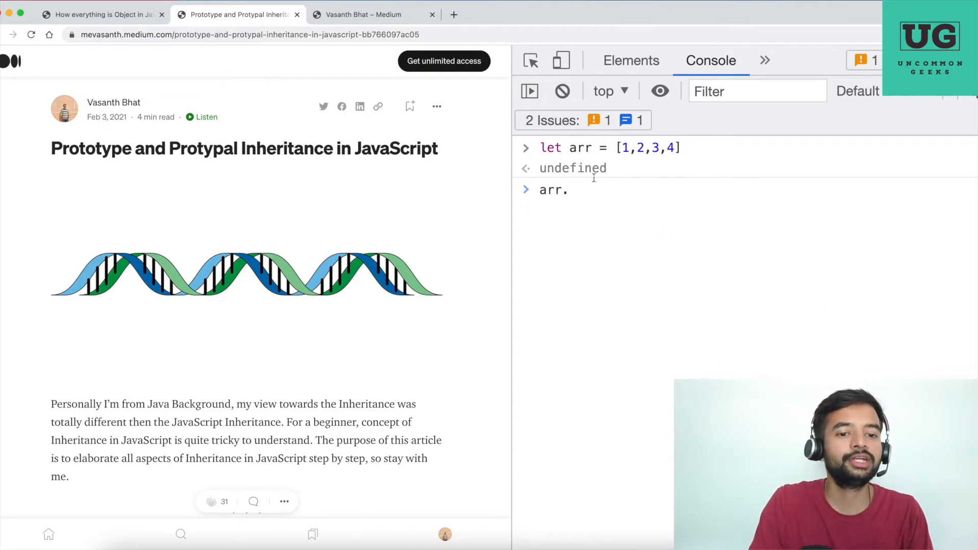
mouse_move(598, 174)
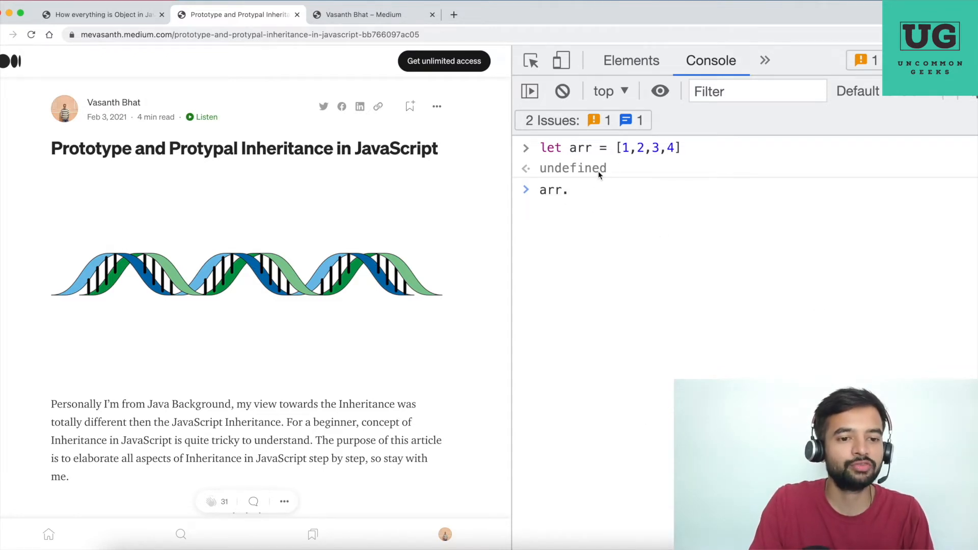
click(567, 189)
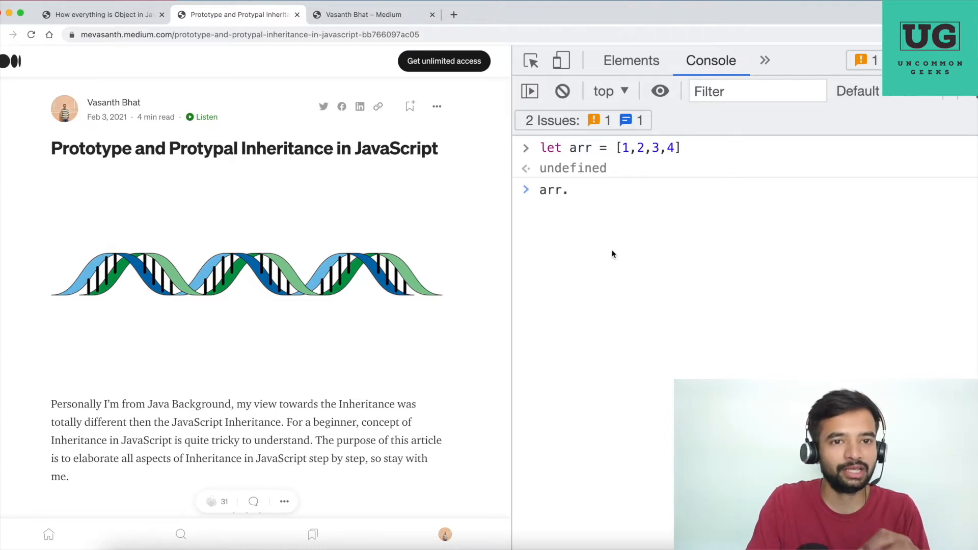
mouse_move(103, 14)
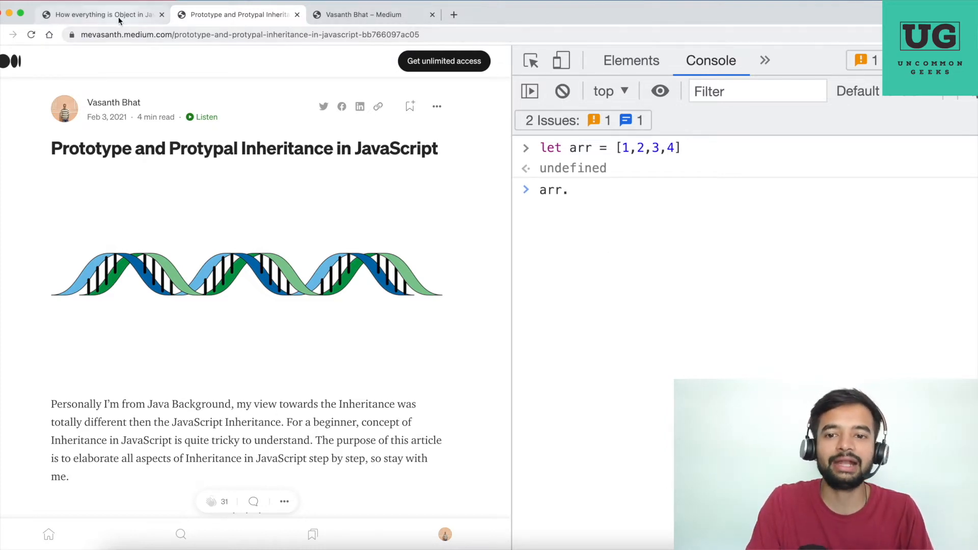
Glance at the everything-is-an-Object tab, then return to the prototype article's console
click(103, 15)
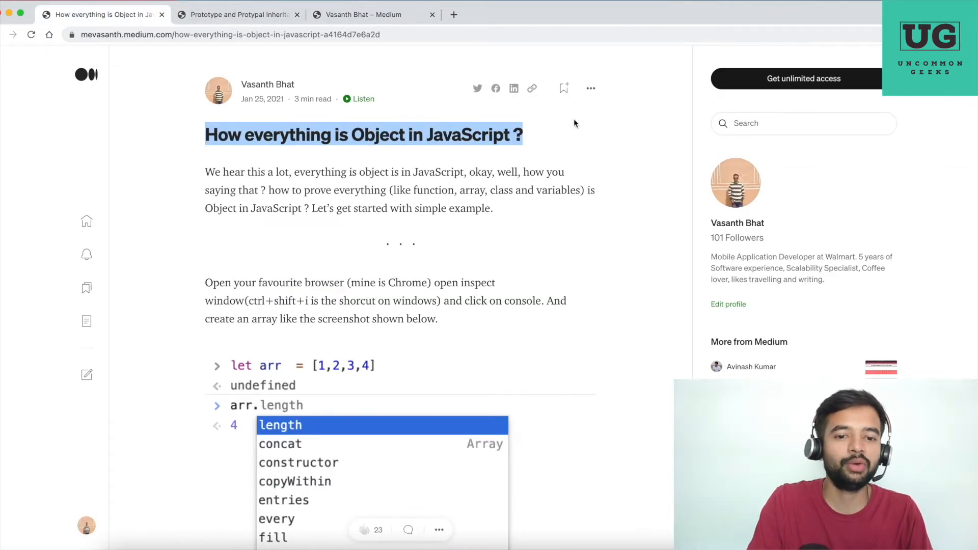
mouse_move(655, 137)
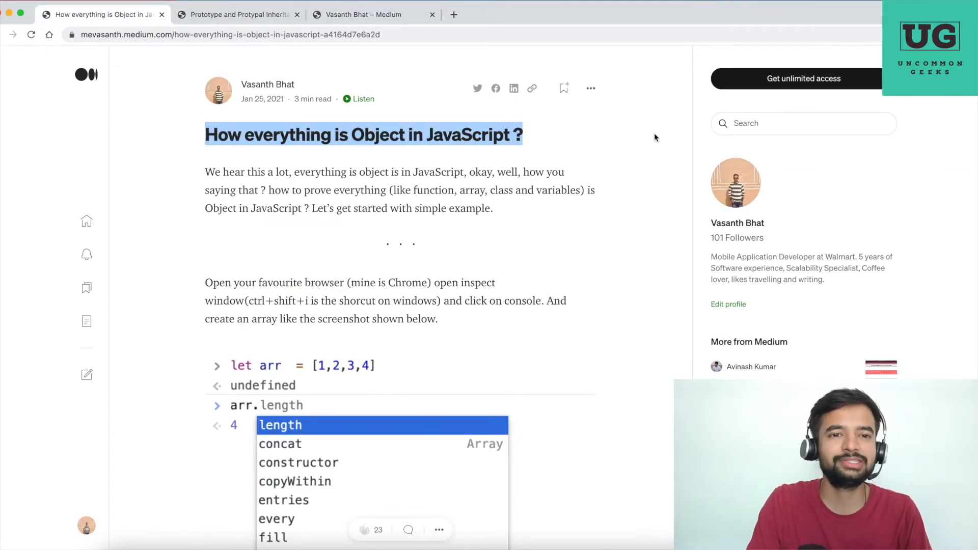
click(237, 15)
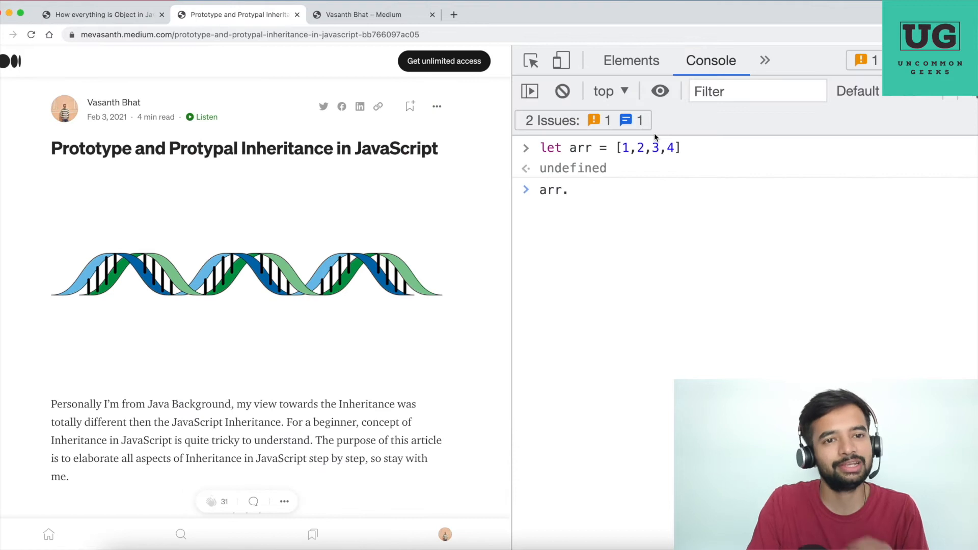
click(568, 190)
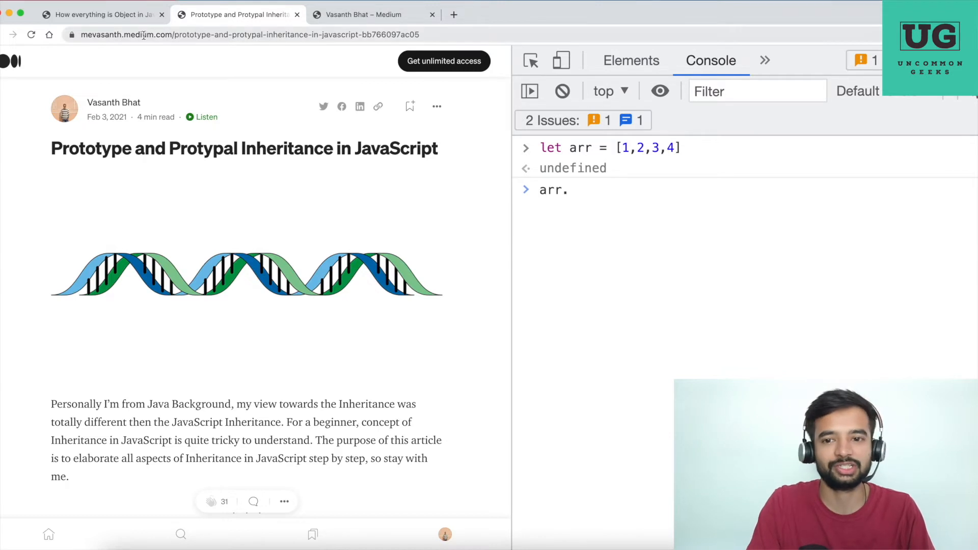
Read the object article, highlight the sentence on prototype inheritance, then reopen the prototype article
click(100, 14)
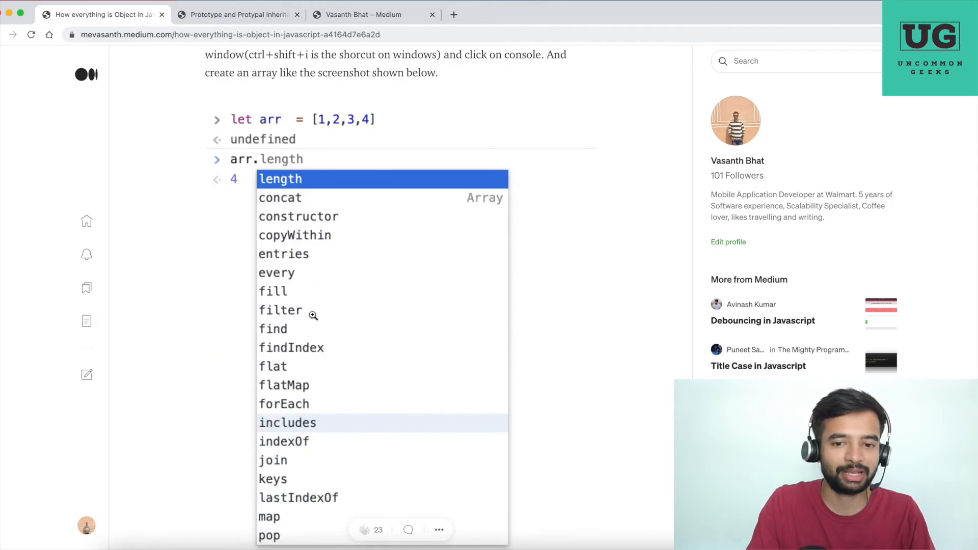
scroll(down, 3)
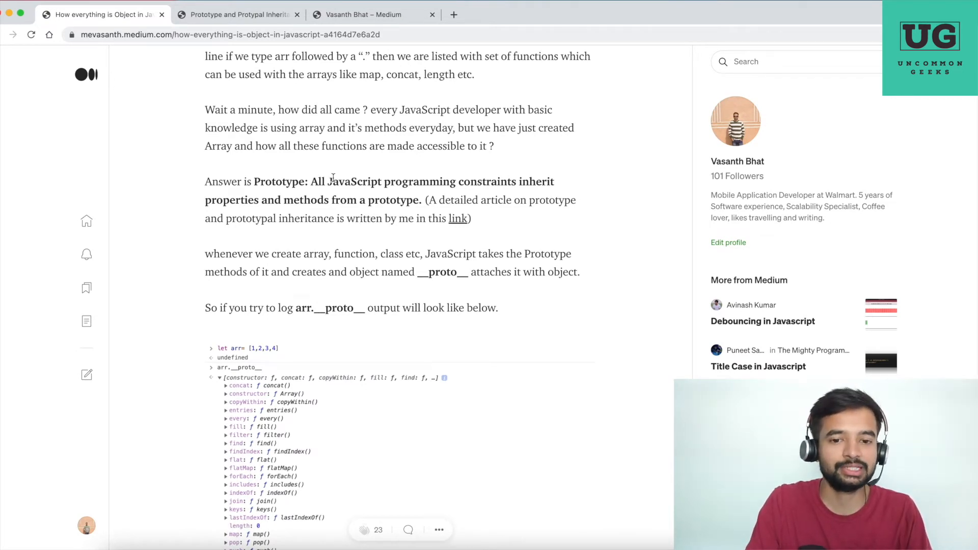
drag(311, 181, 226, 218)
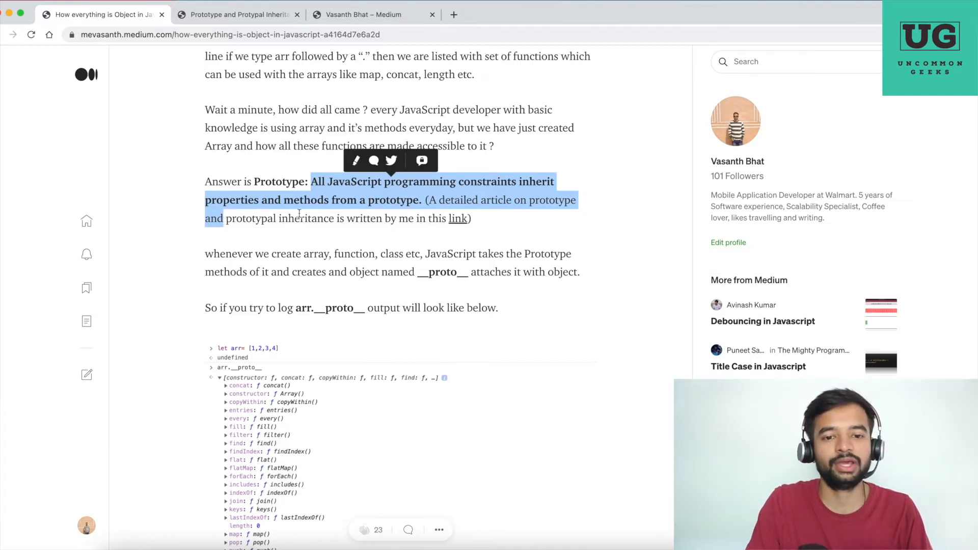
click(237, 14)
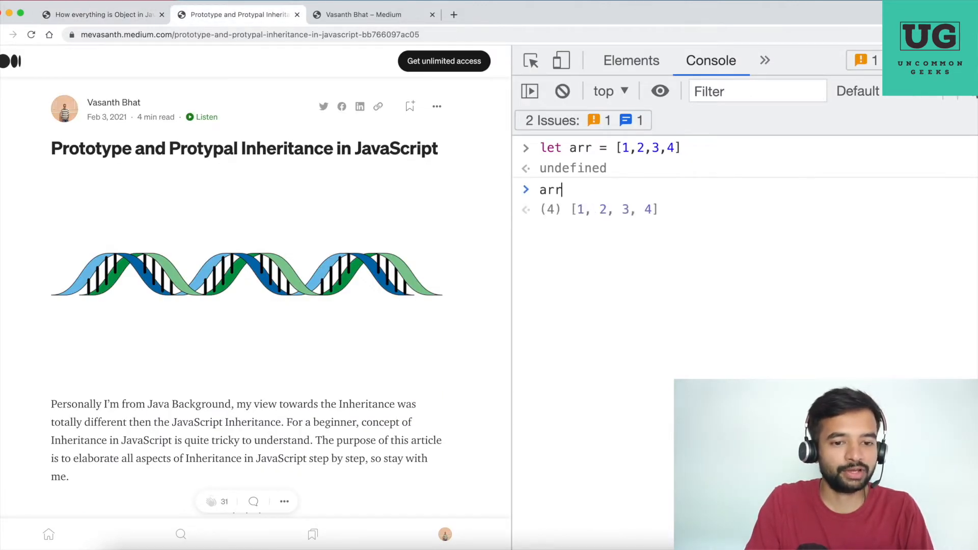
Evaluate arr.length and declare let s = 'UncommonGeeks' in the console
text(.)
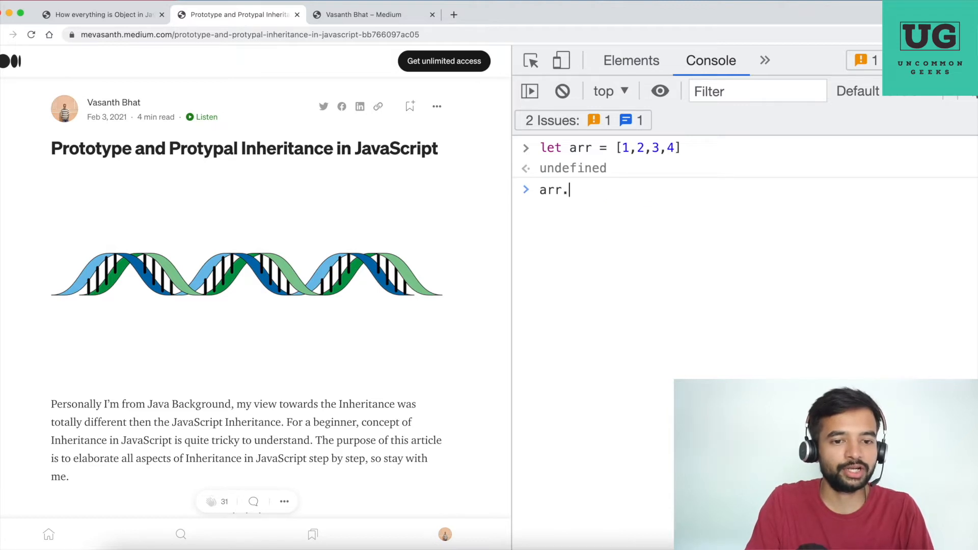
text(length)
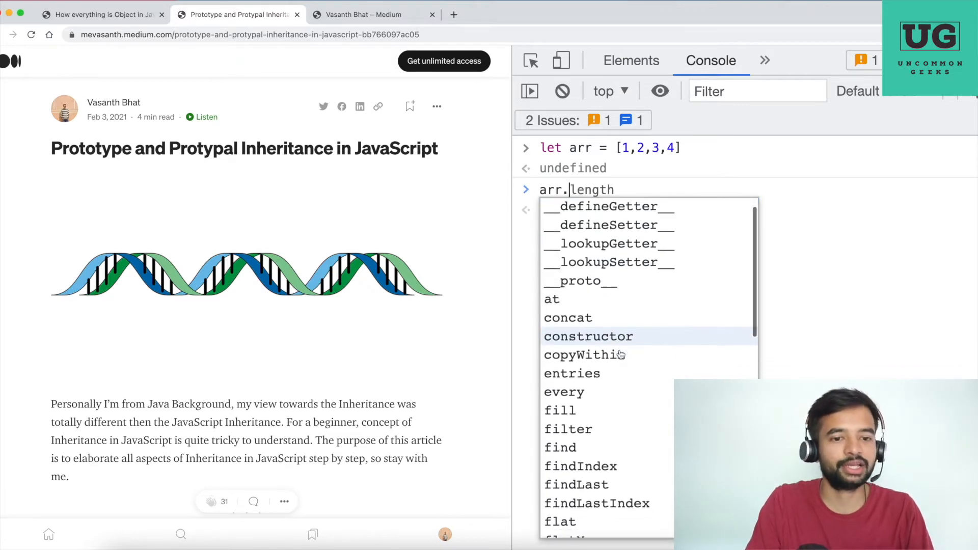
text(let s)
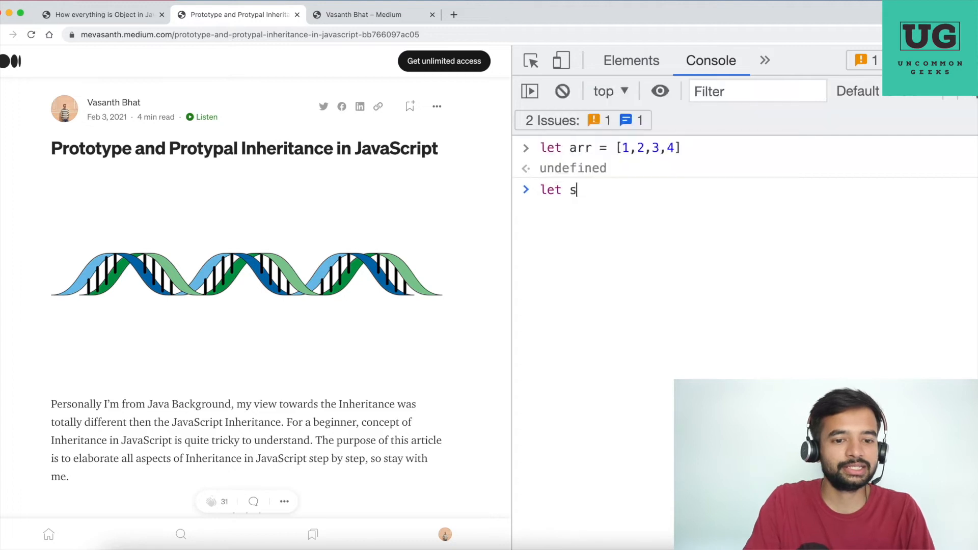
text(= 'Unco)
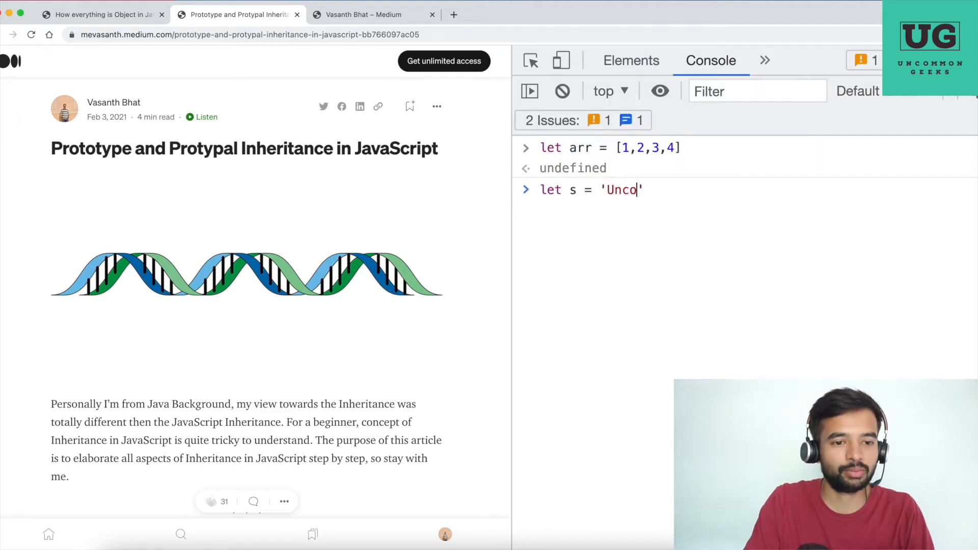
text(mmonGeeks)
text(s.)
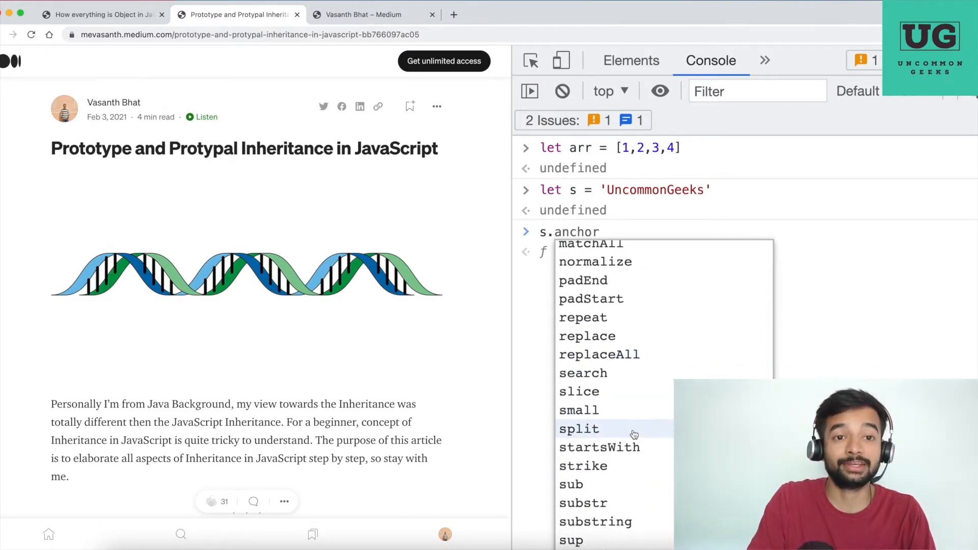
mouse_move(775, 230)
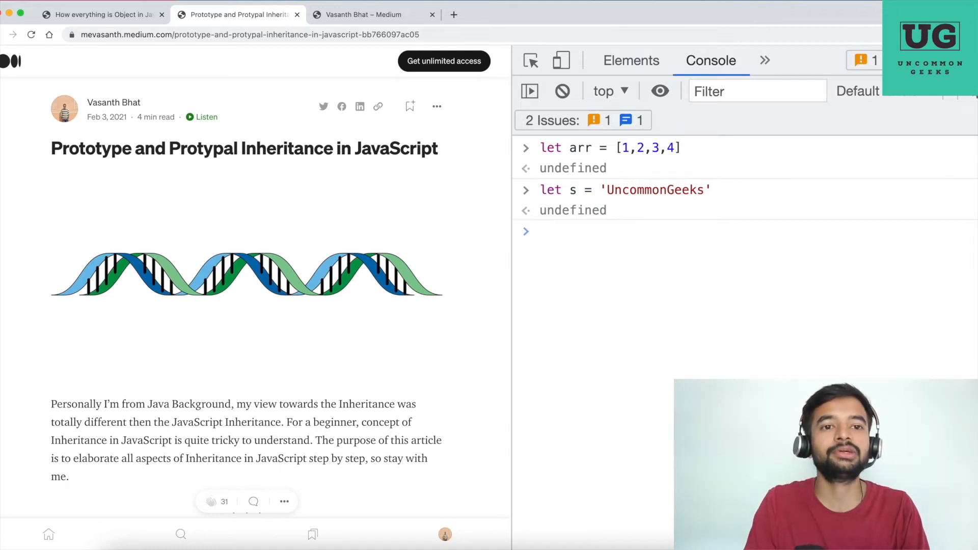
Evaluate Array.prototype, then expand and collapse its list of array methods
click(561, 231)
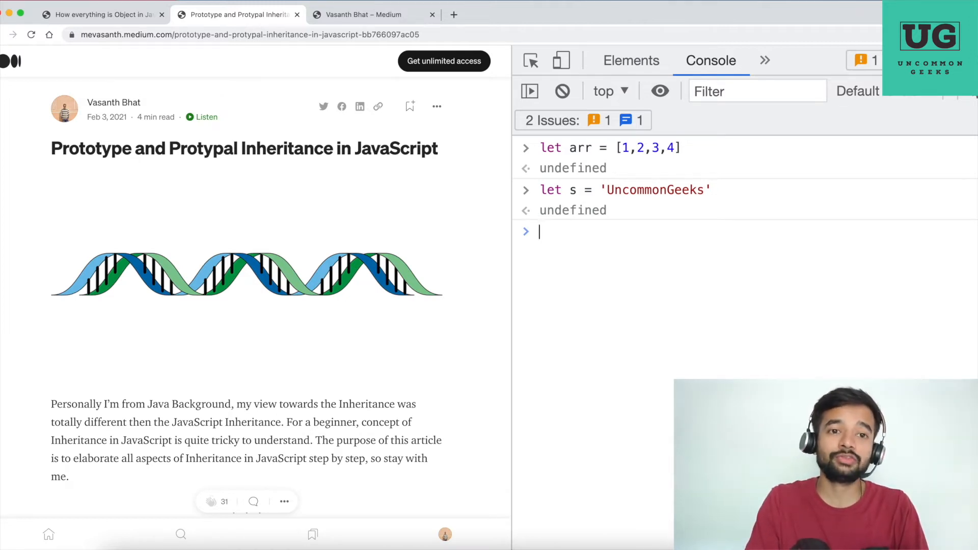
text(Array.p)
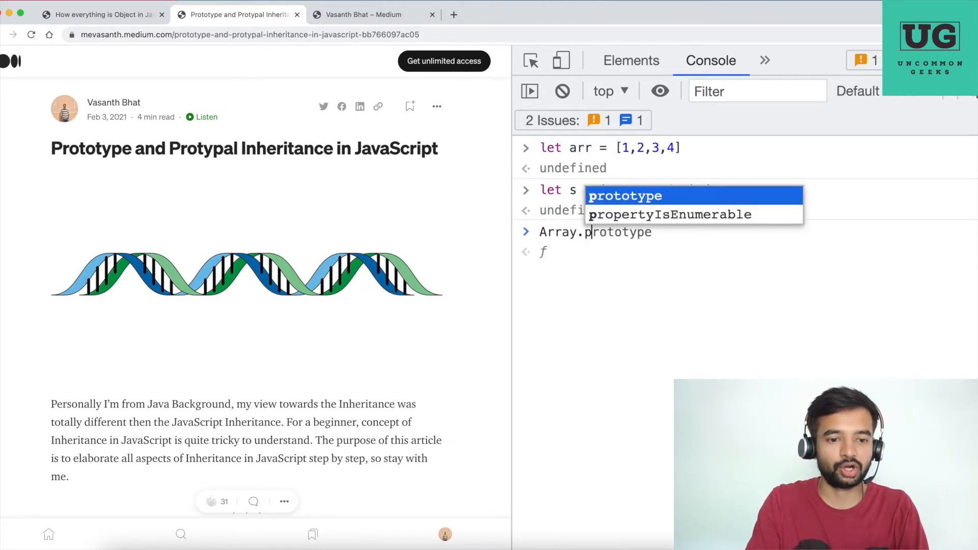
key(Enter)
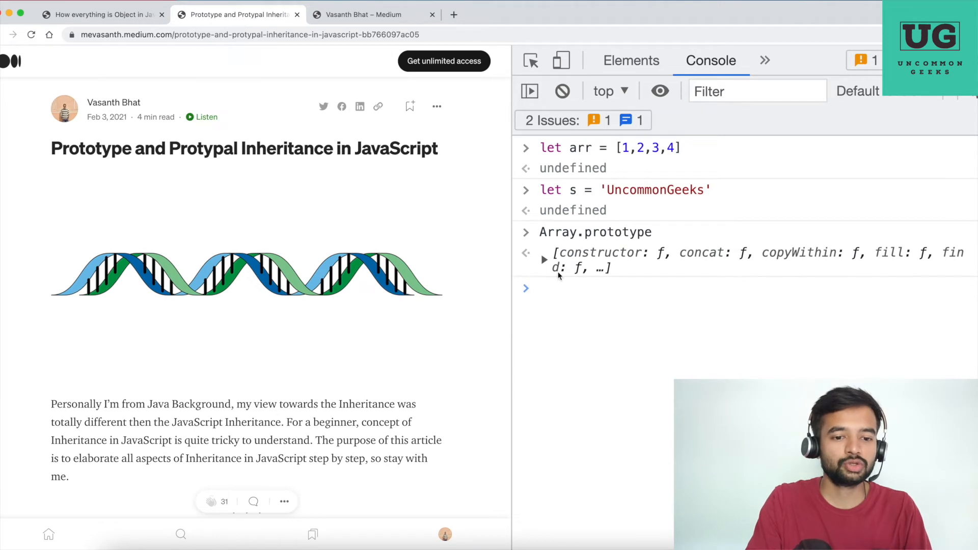
click(544, 259)
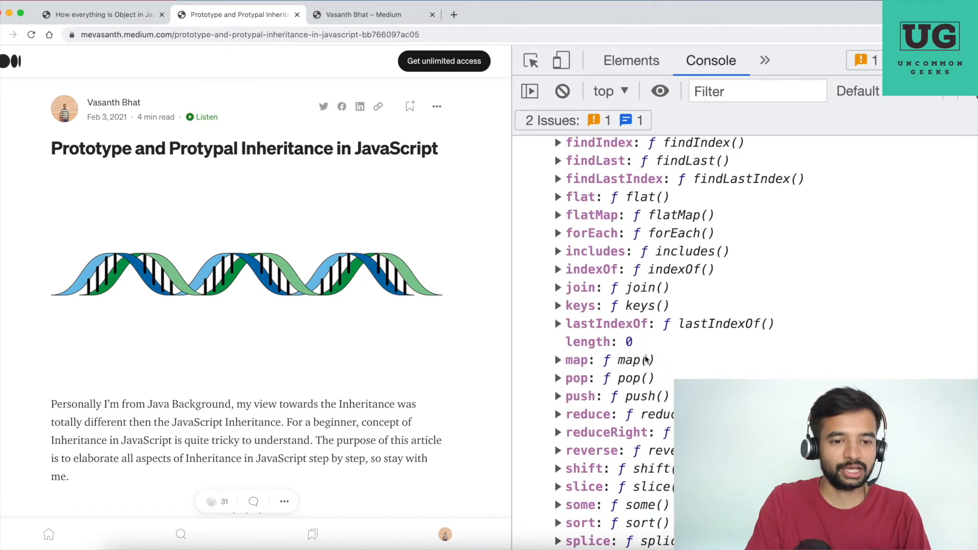
scroll(up, 3)
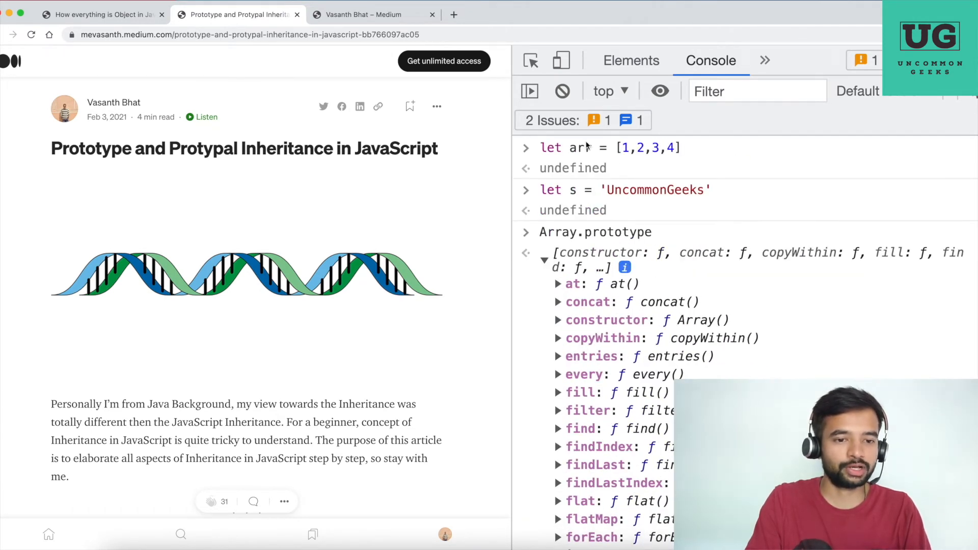
click(544, 260)
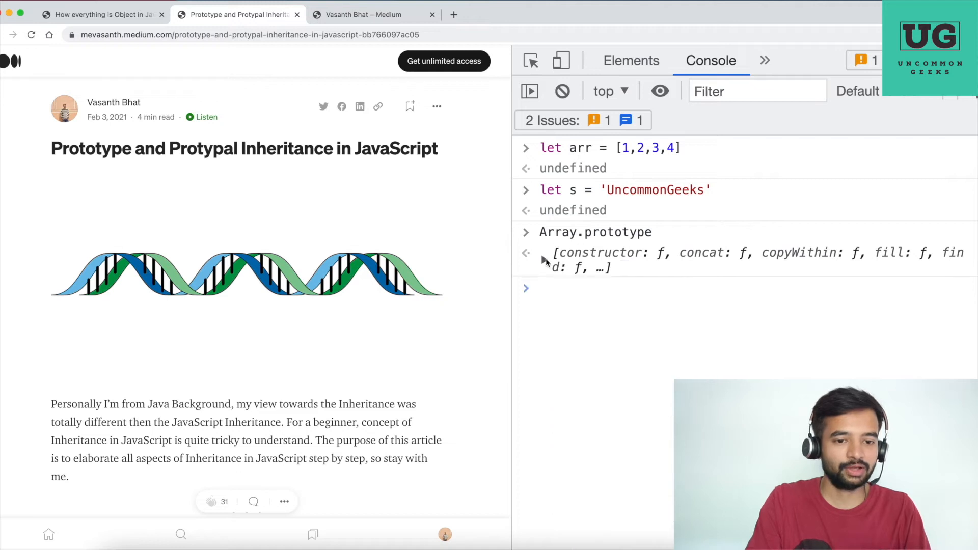
Enter arr.length again and double-click in the console output
text(arr.length)
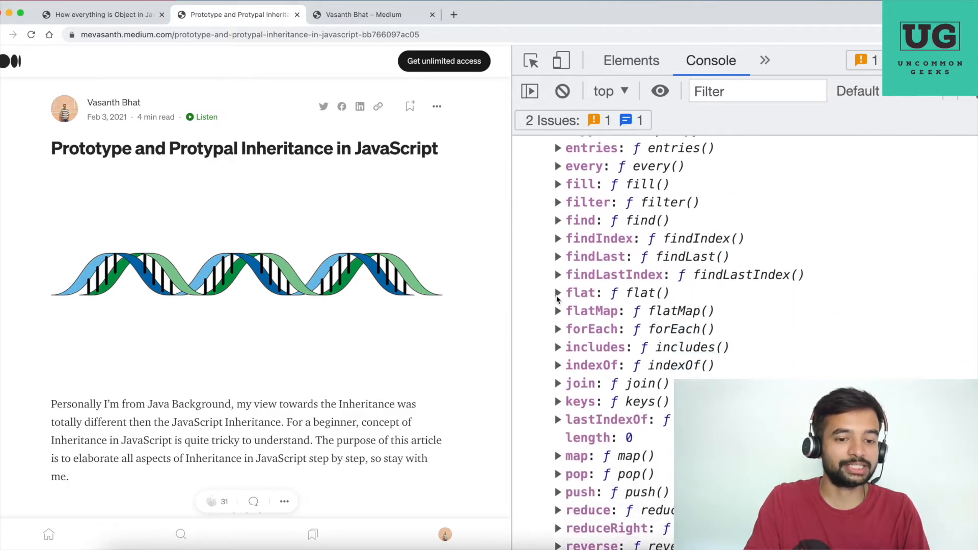
scroll(up, 3)
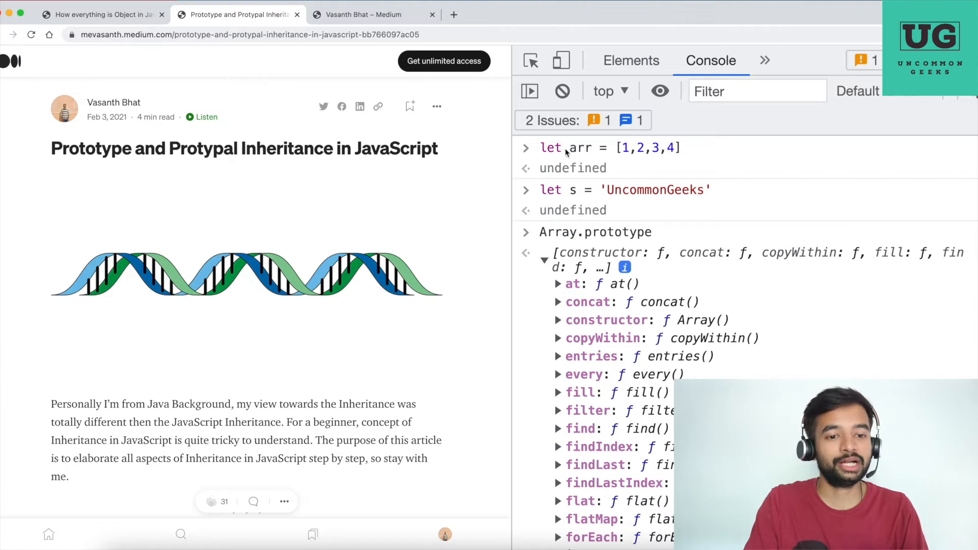
double_click(649, 147)
text(arr)
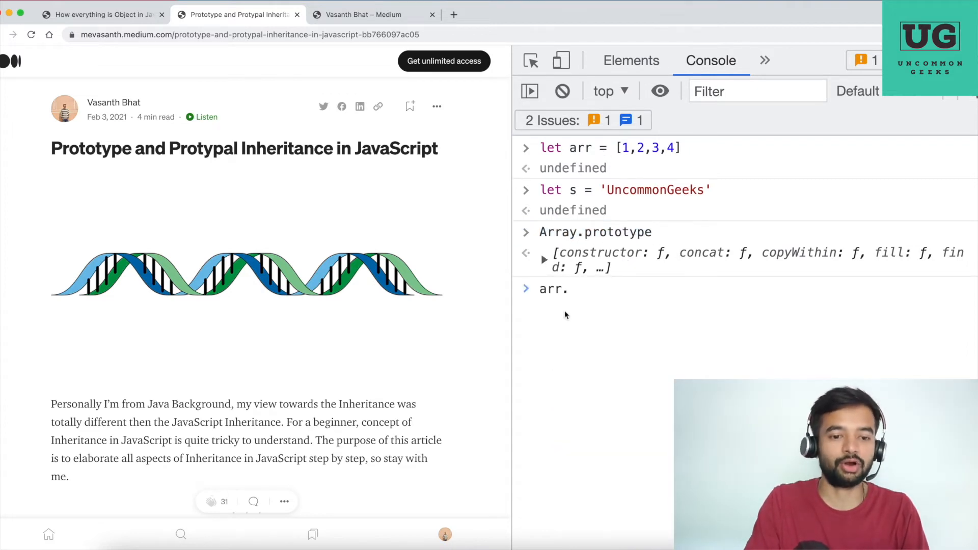
text(.)
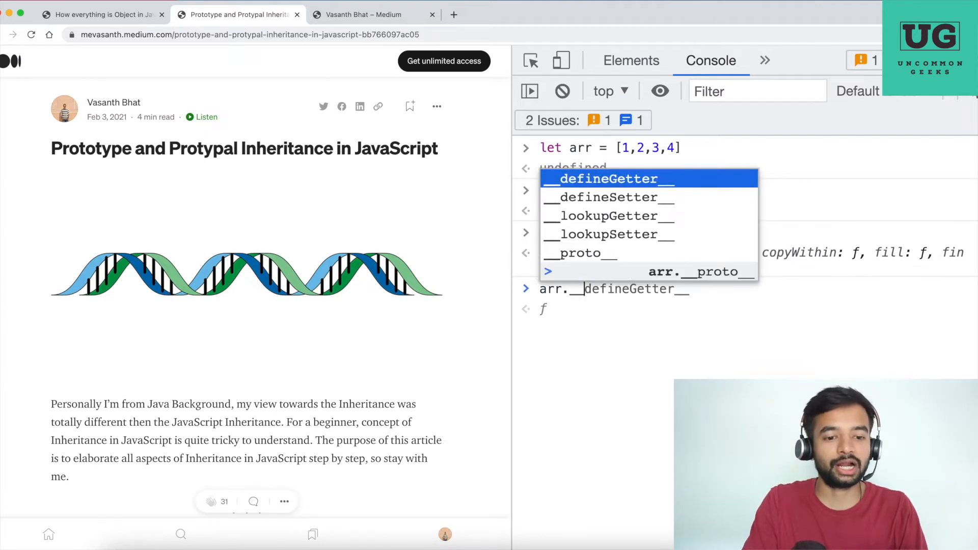
text(proto)
key(Enter)
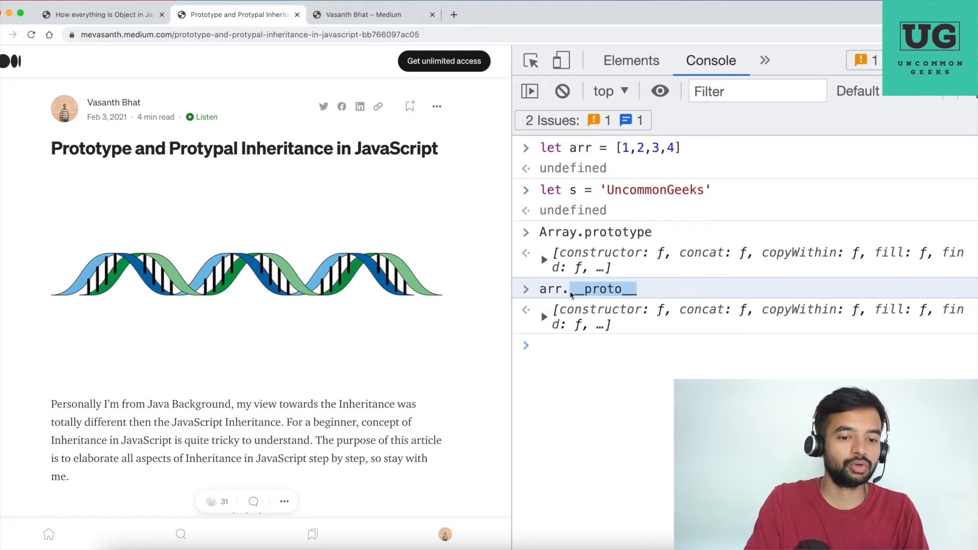
scroll(down, 3)
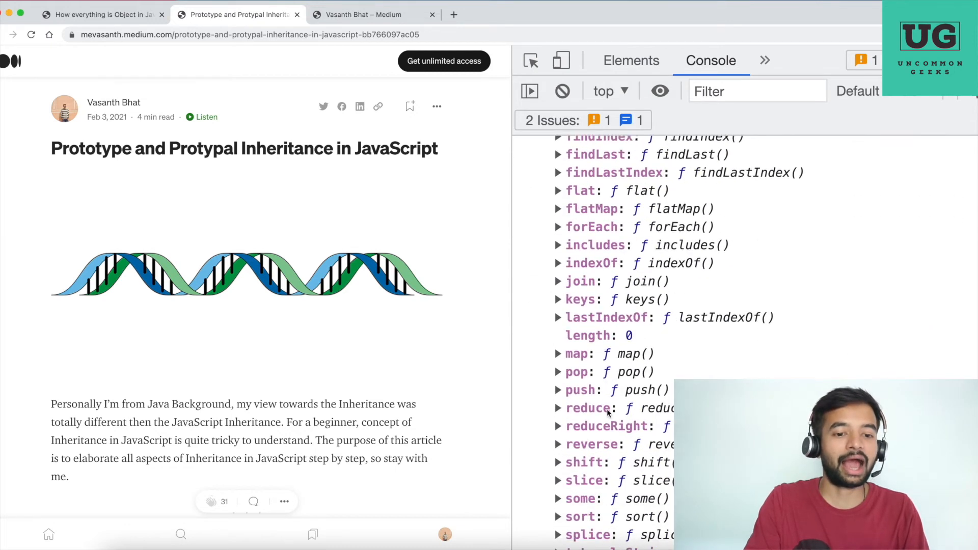
scroll(up, 3)
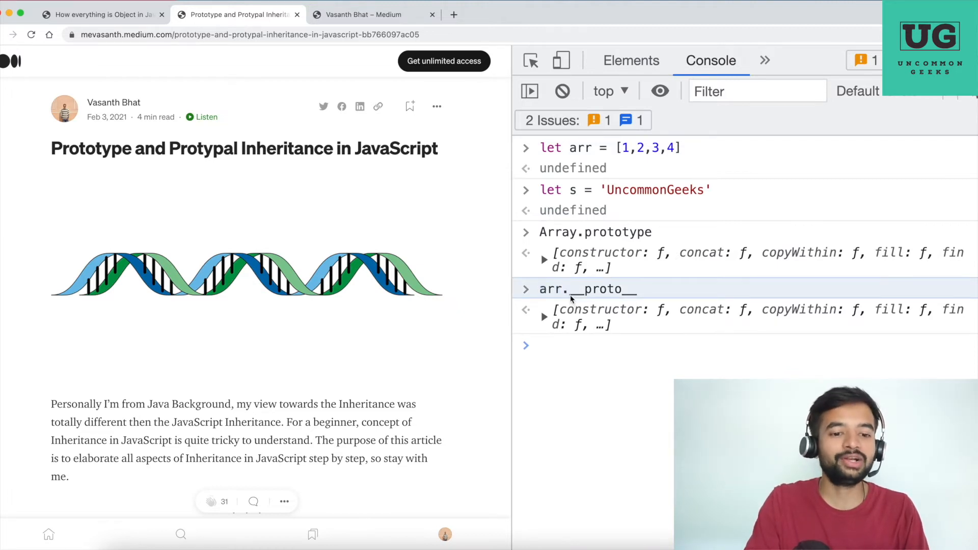
double_click(602, 288)
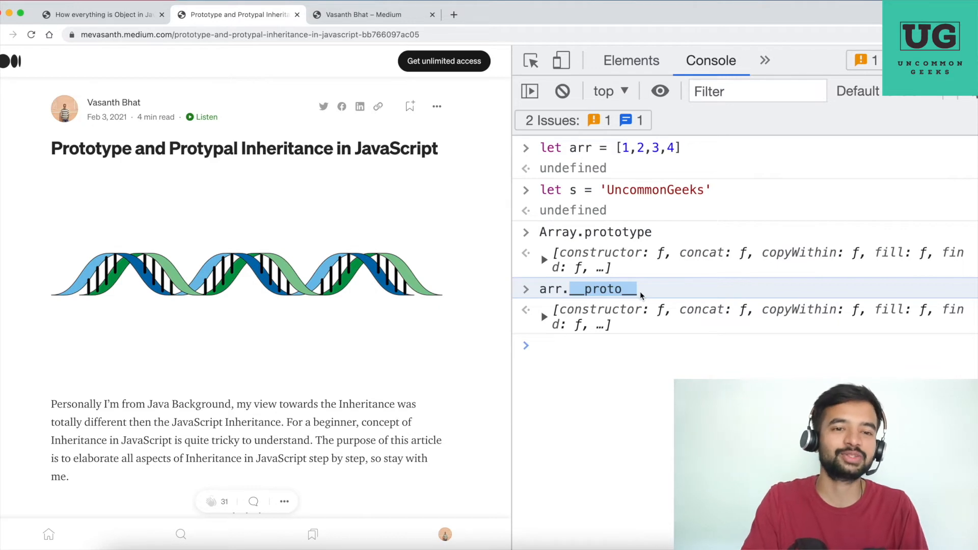
mouse_move(680, 297)
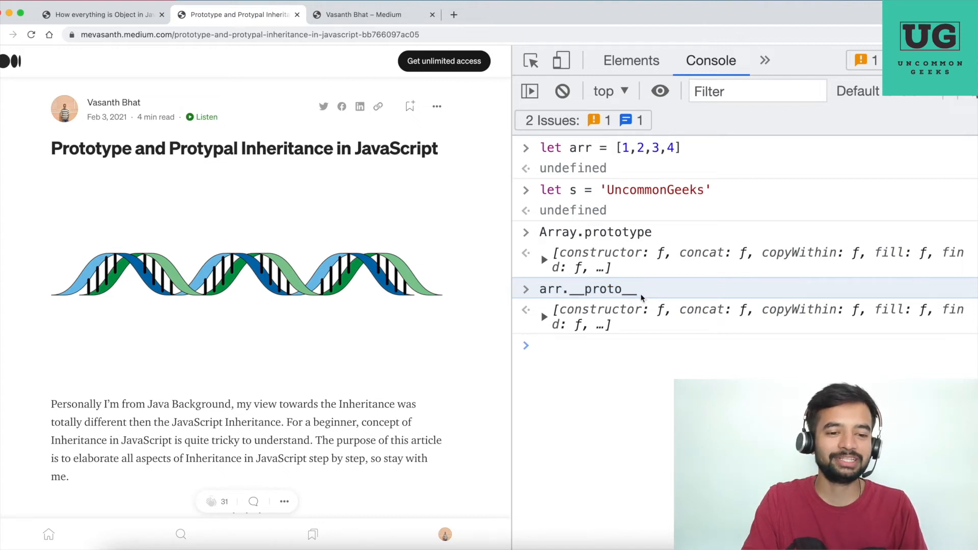
double_click(600, 289)
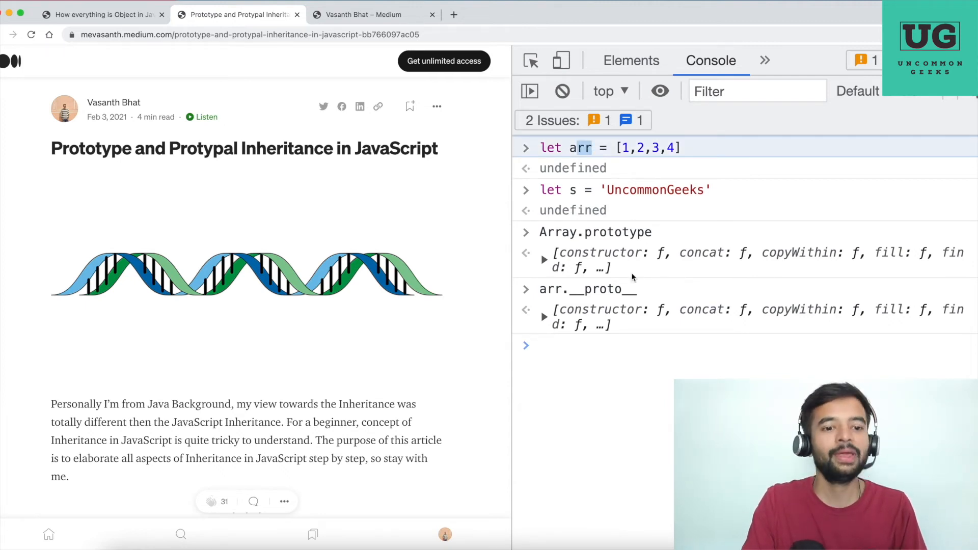
mouse_move(584, 156)
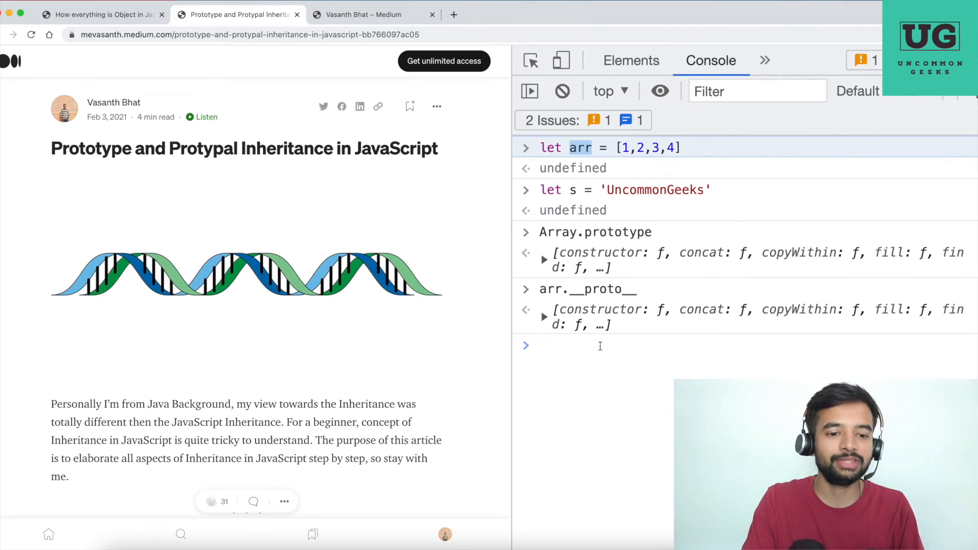
double_click(607, 289)
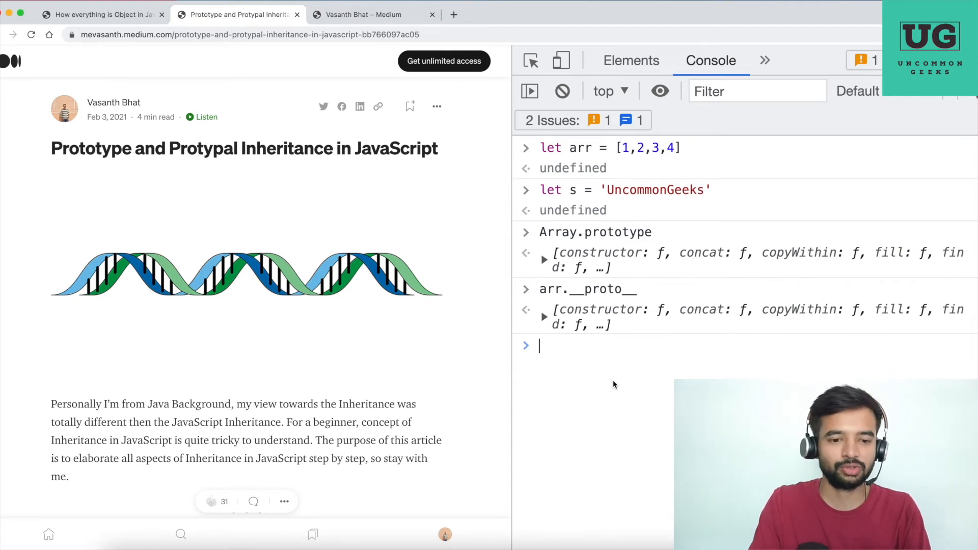
Type Array.prototype.tesMethod = function(){console.log('Welcome to uncommon geeks')} in the console
text(Array.prototype)
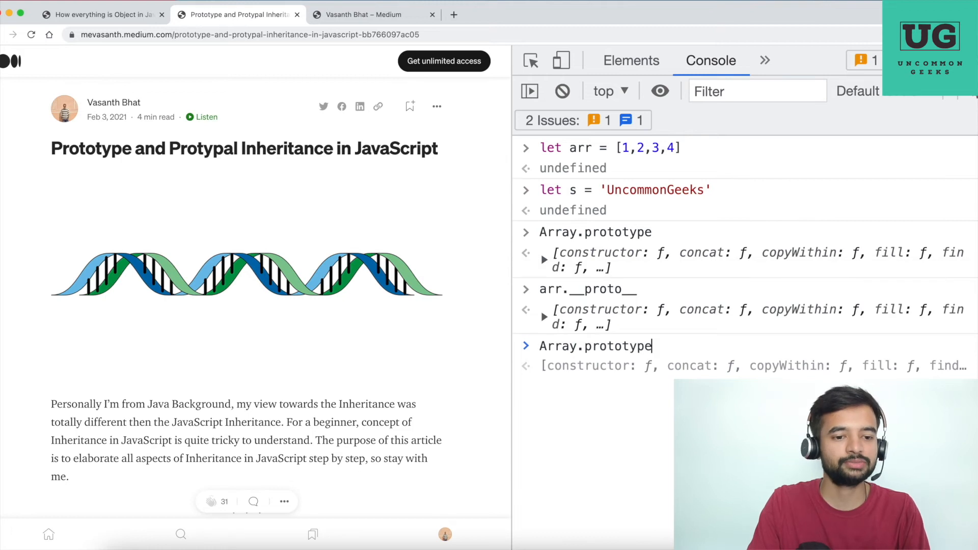
text(.ye)
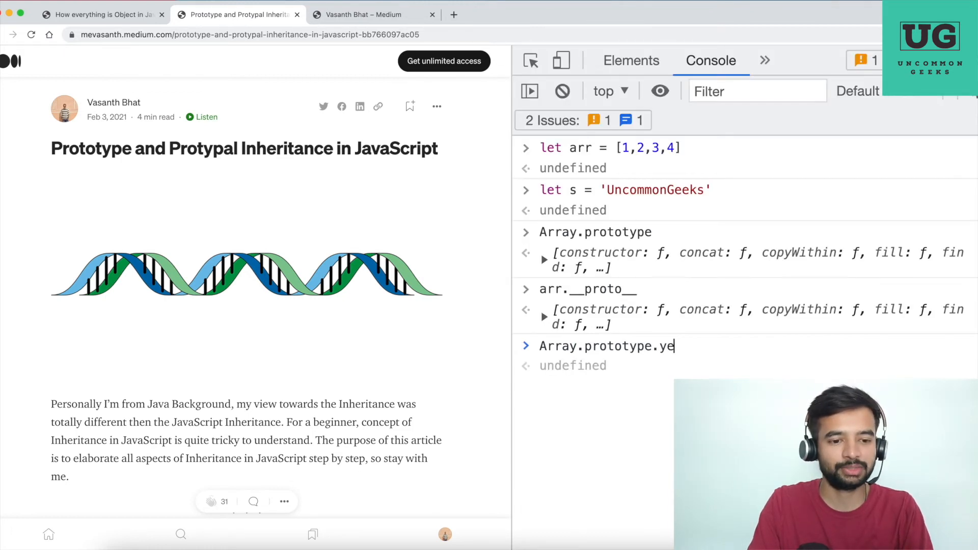
text(TesMeth)
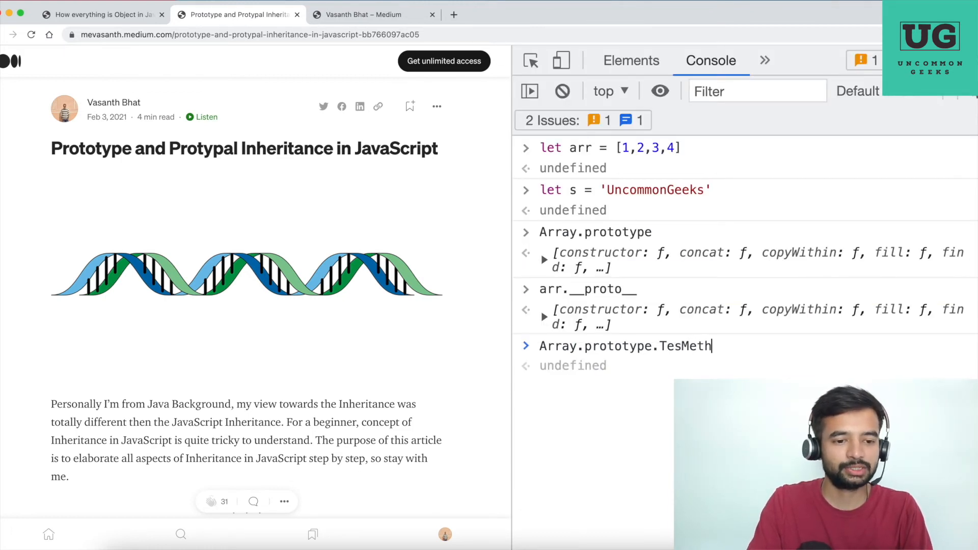
text(od =)
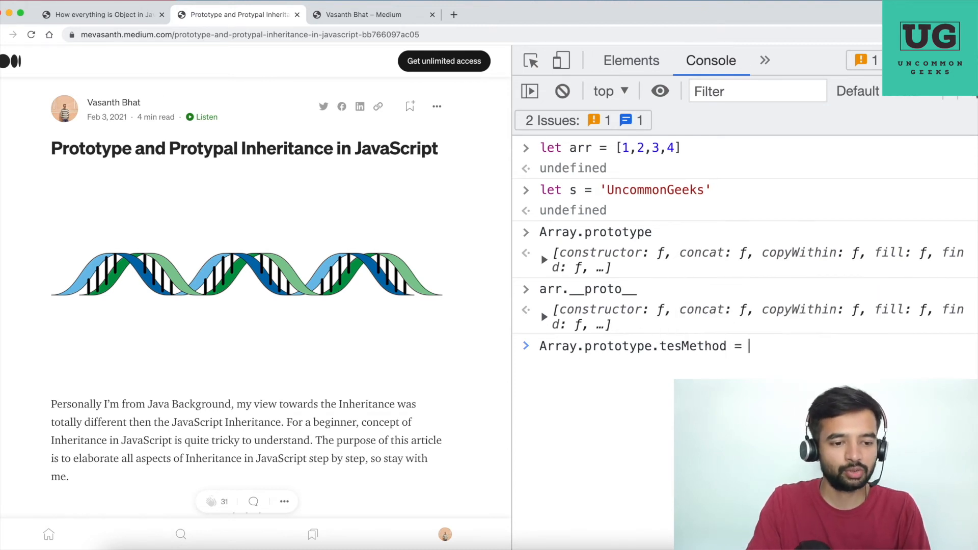
text(function() {)
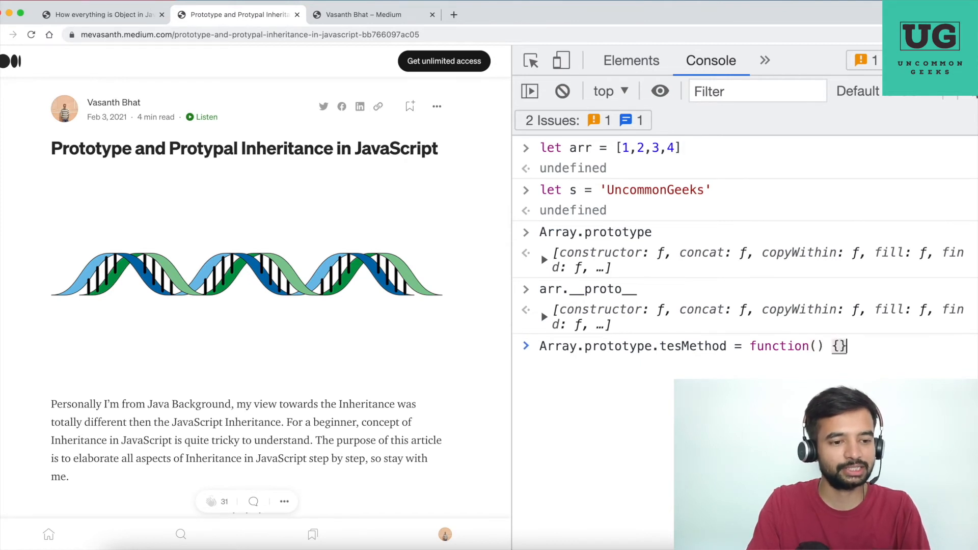
text(conosl.el)
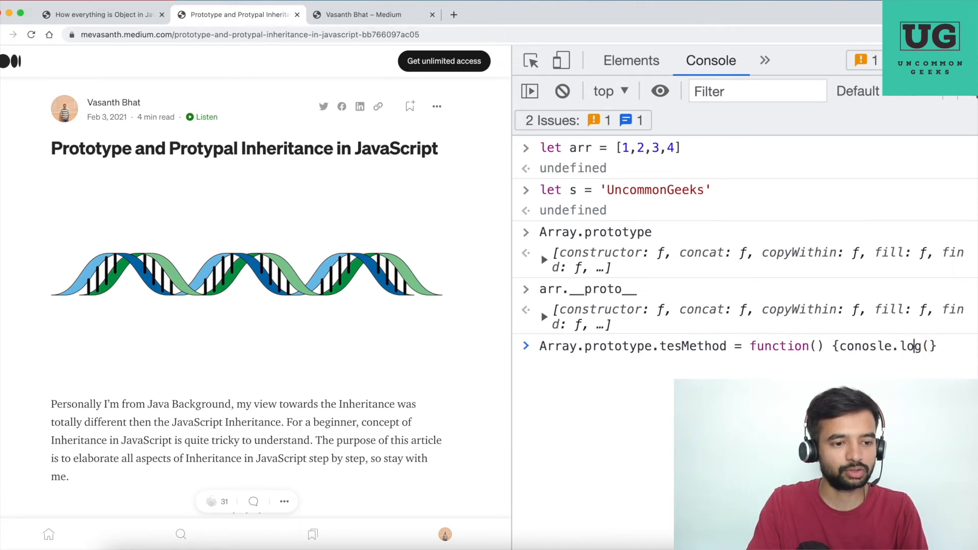
text(')
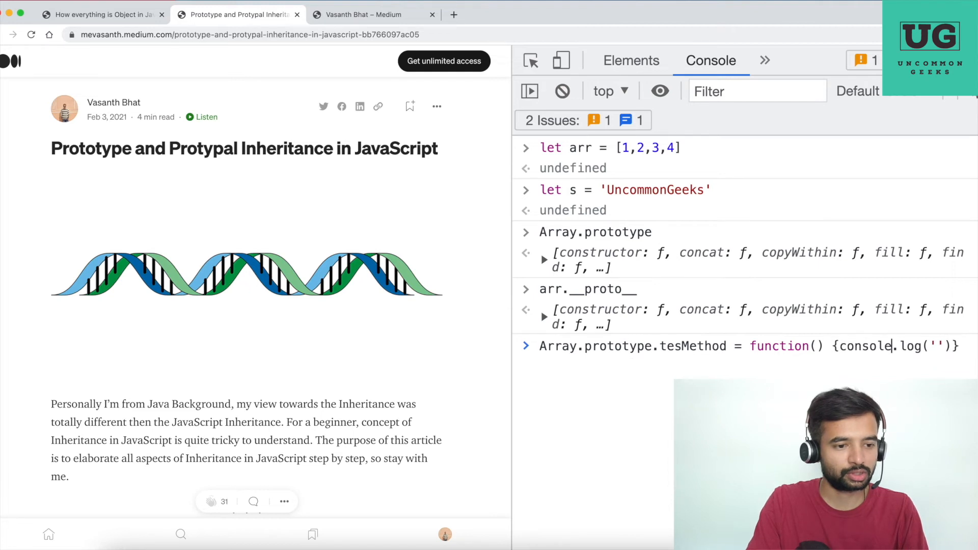
text(Welcome to u)
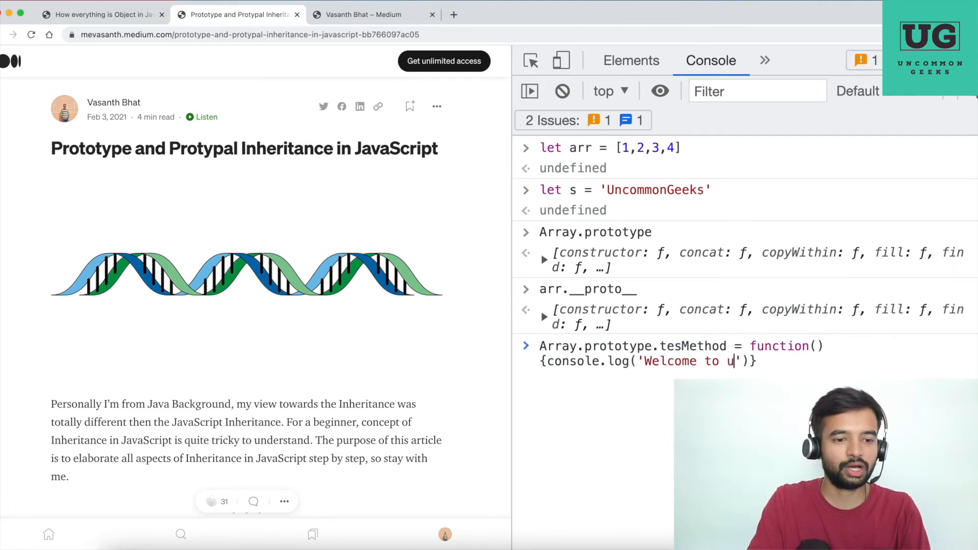
text(ncommon geek)
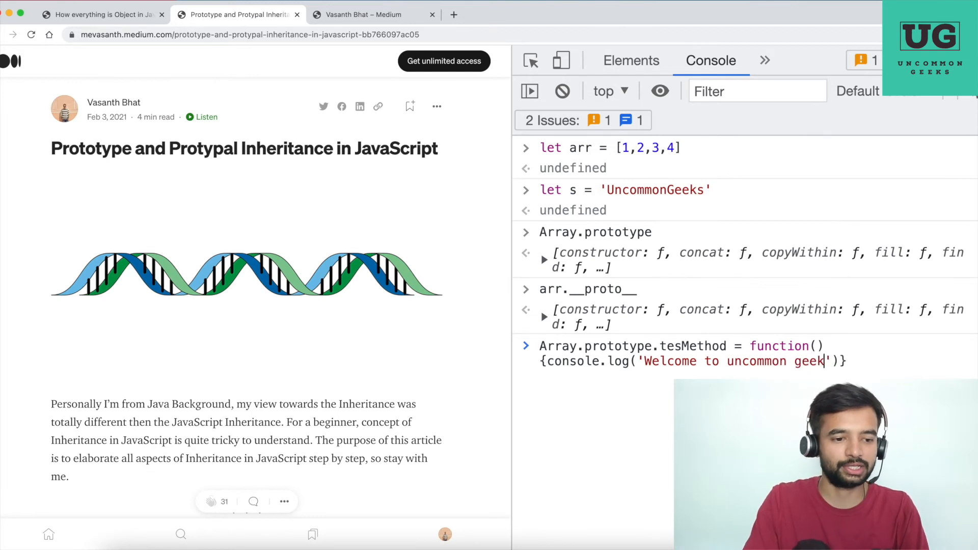
text(s)
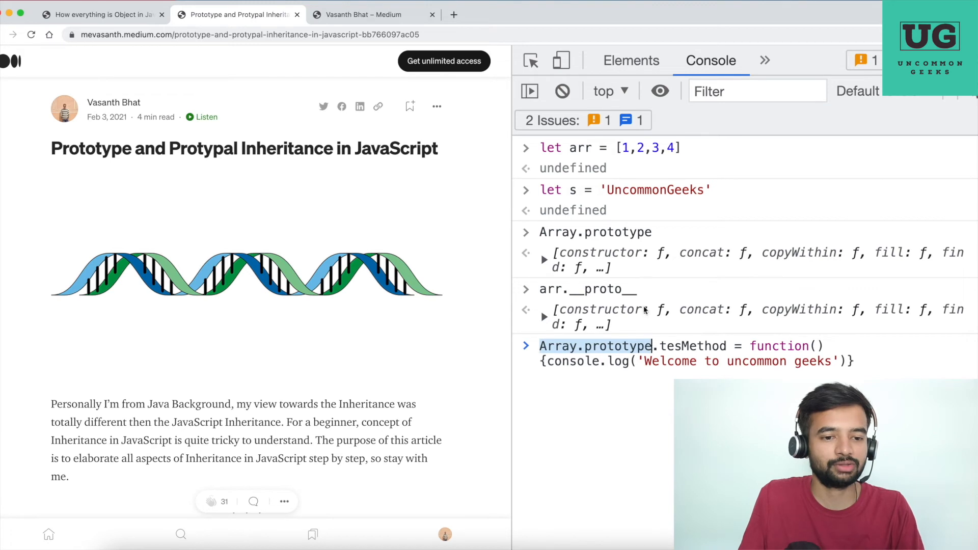
mouse_move(663, 349)
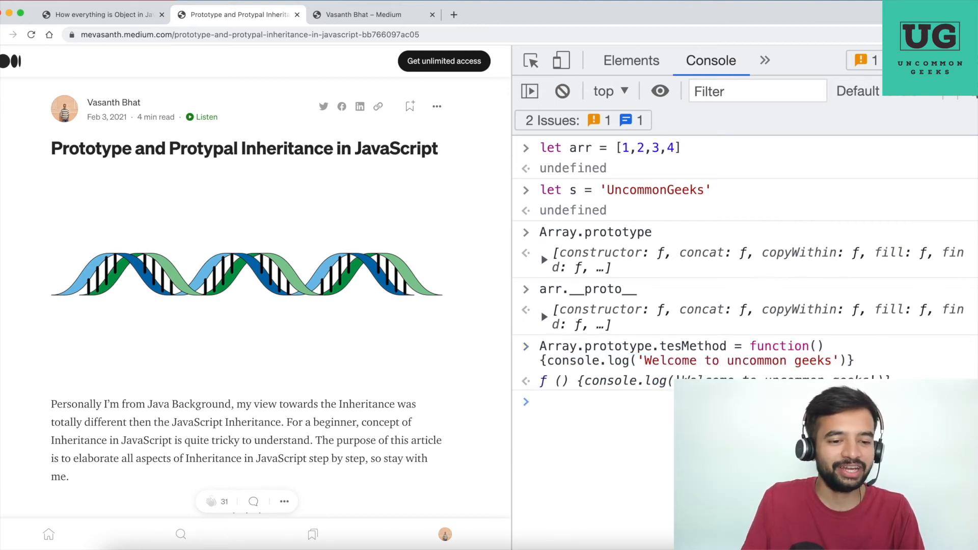
Run the tesMethod assignment and evaluate Array.prototype to find tesMethod listed
click(709, 61)
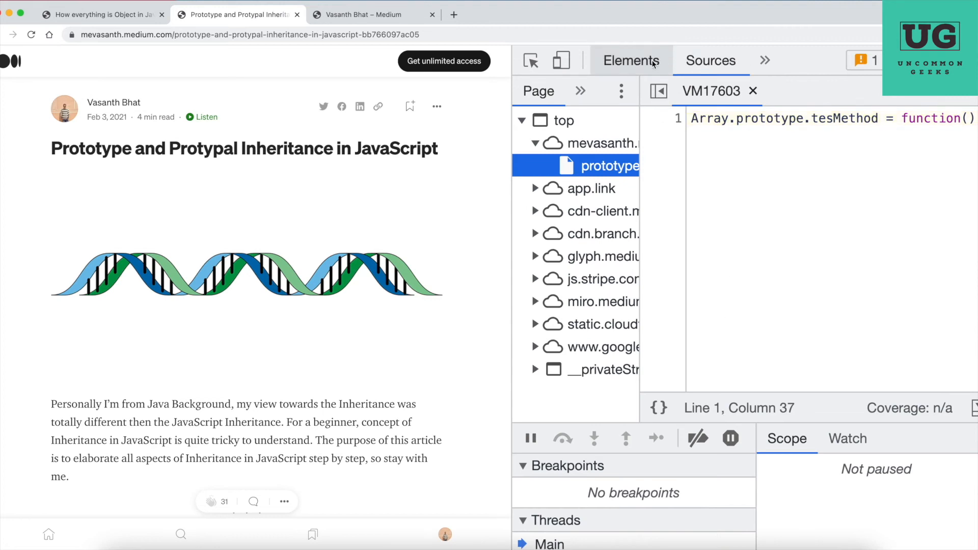
click(711, 60)
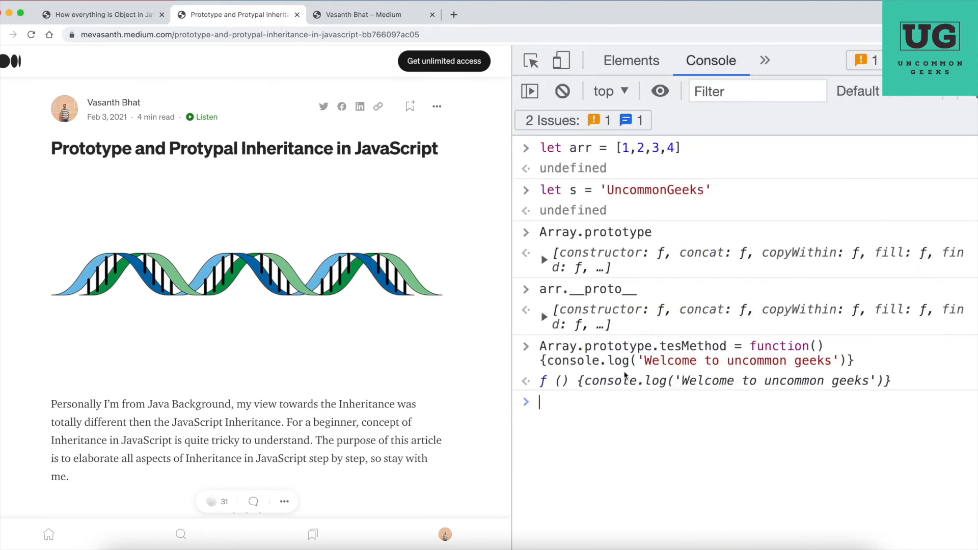
text(Array.prototype)
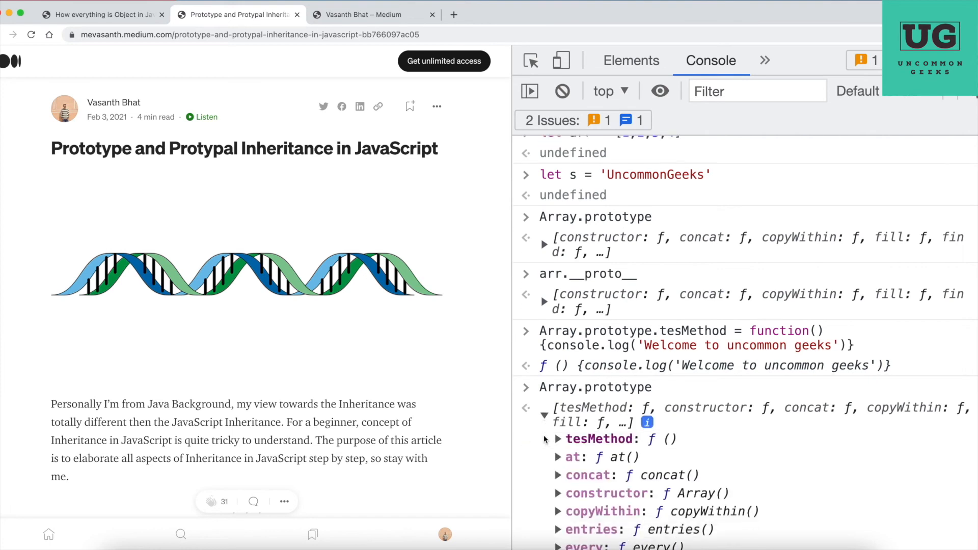
scroll(down, 3)
text(arr)
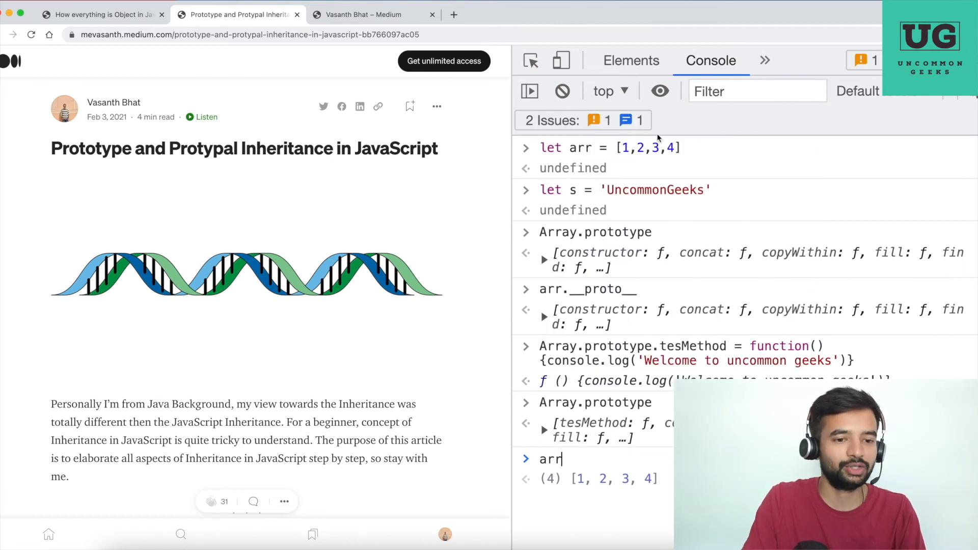
Run arr.tesMethod() to log 'Welcome to uncommon geeks'
text(.length)
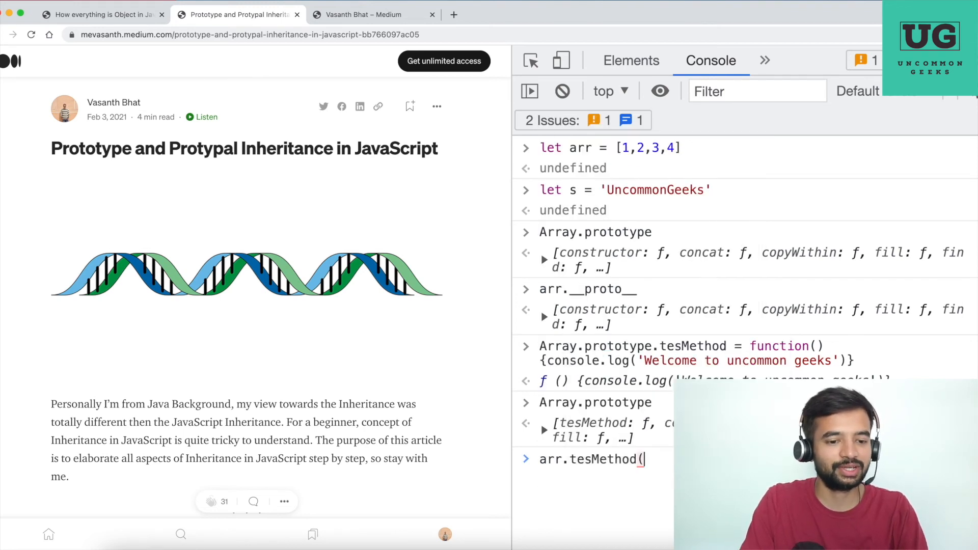
key(Return)
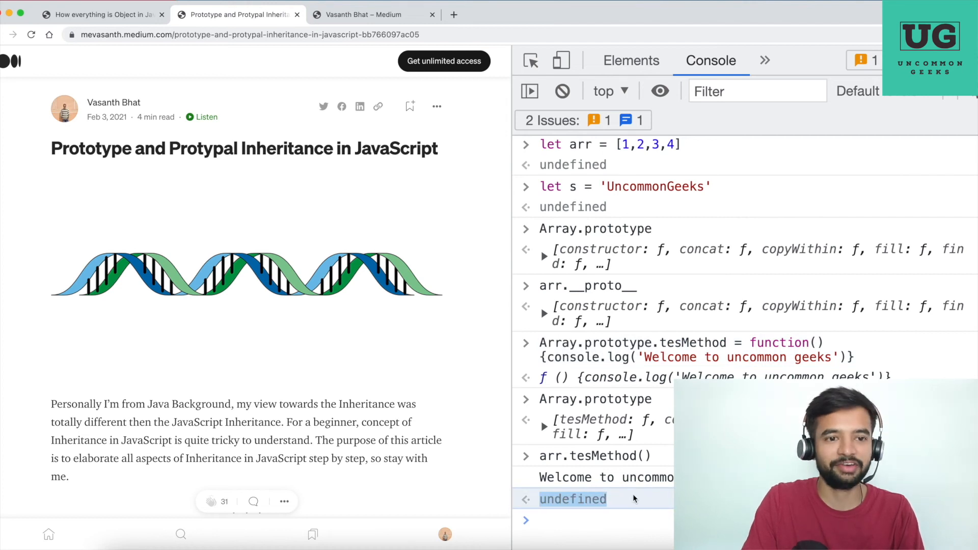
mouse_move(645, 359)
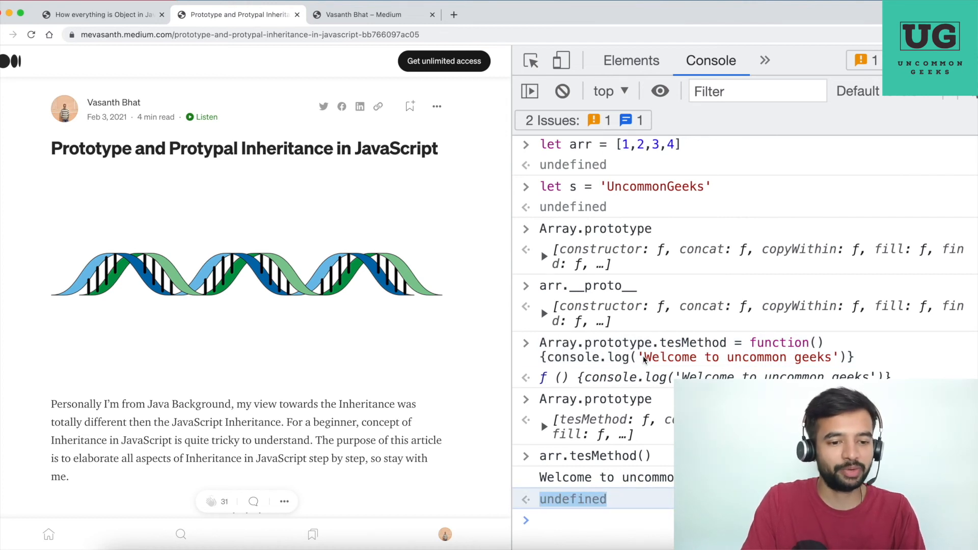